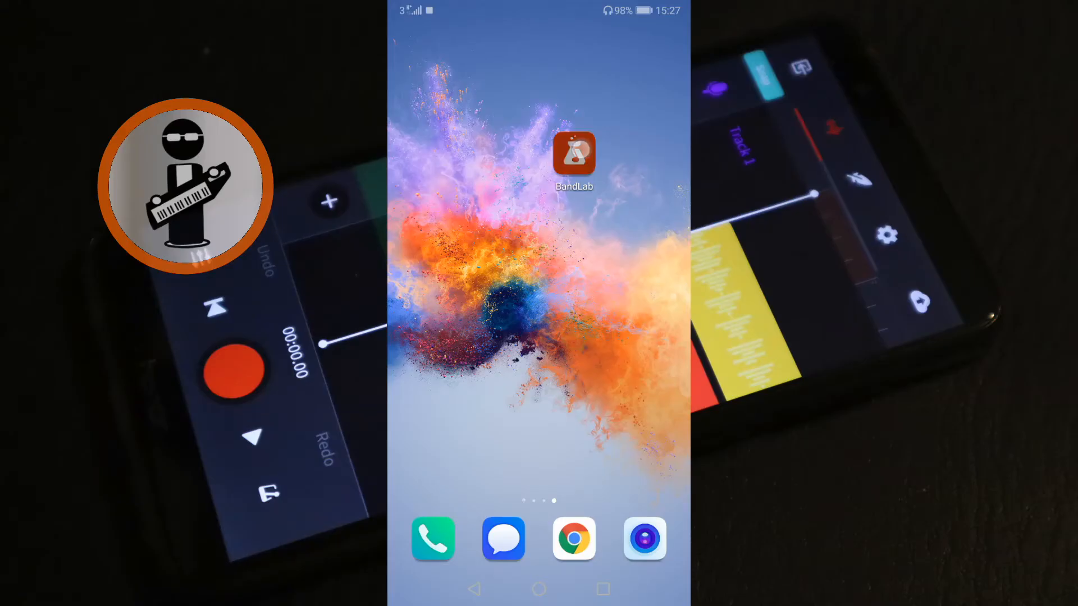
Launch BandLab, create a new project and browse the MIDI Instruments library's Drums category.
{"action": "left_click", "coordinate": [573, 156]}
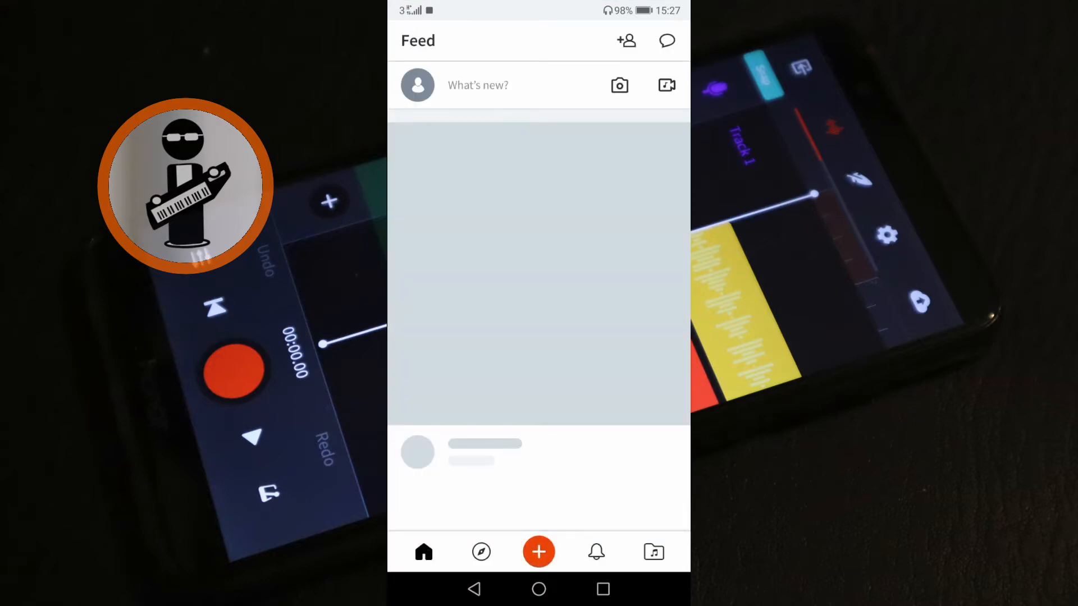
{"action": "left_click", "coordinate": [539, 551]}
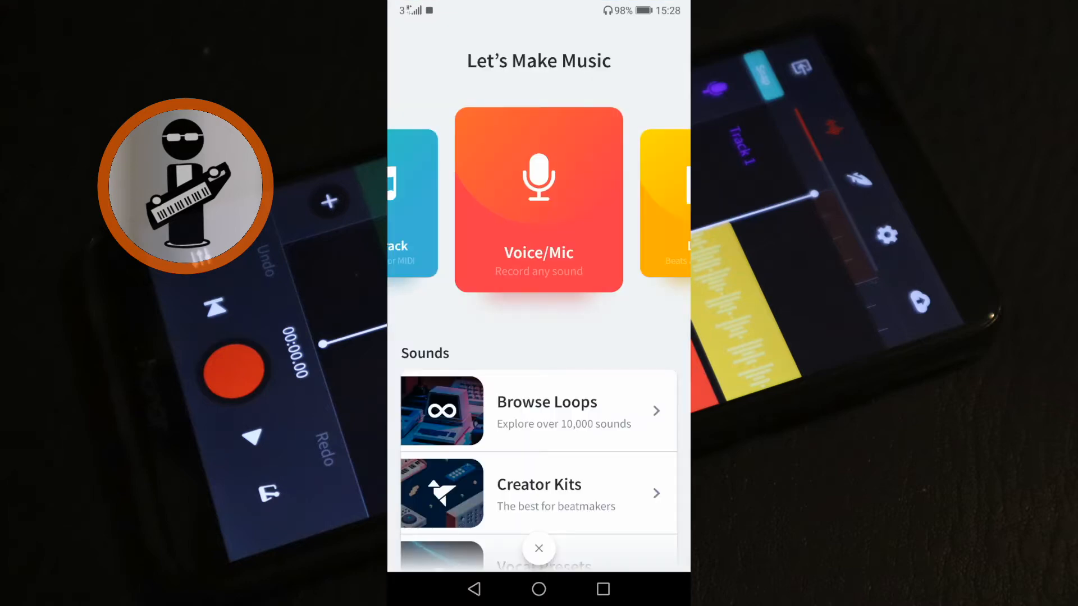
{"action": "scroll", "scroll_direction": "left", "scroll_amount": 3}
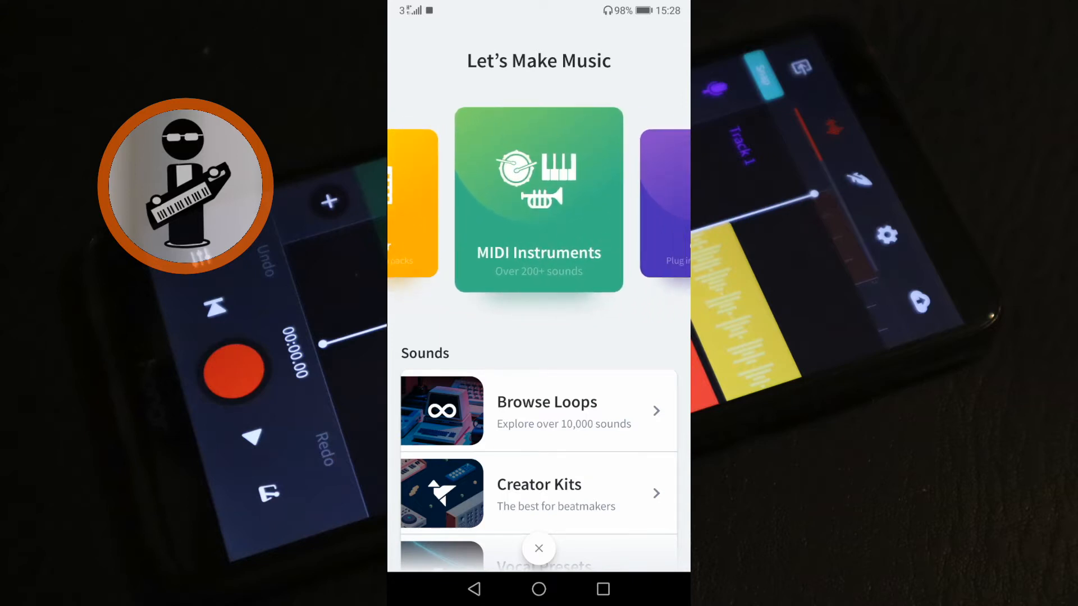
{"action": "left_click", "coordinate": [539, 199]}
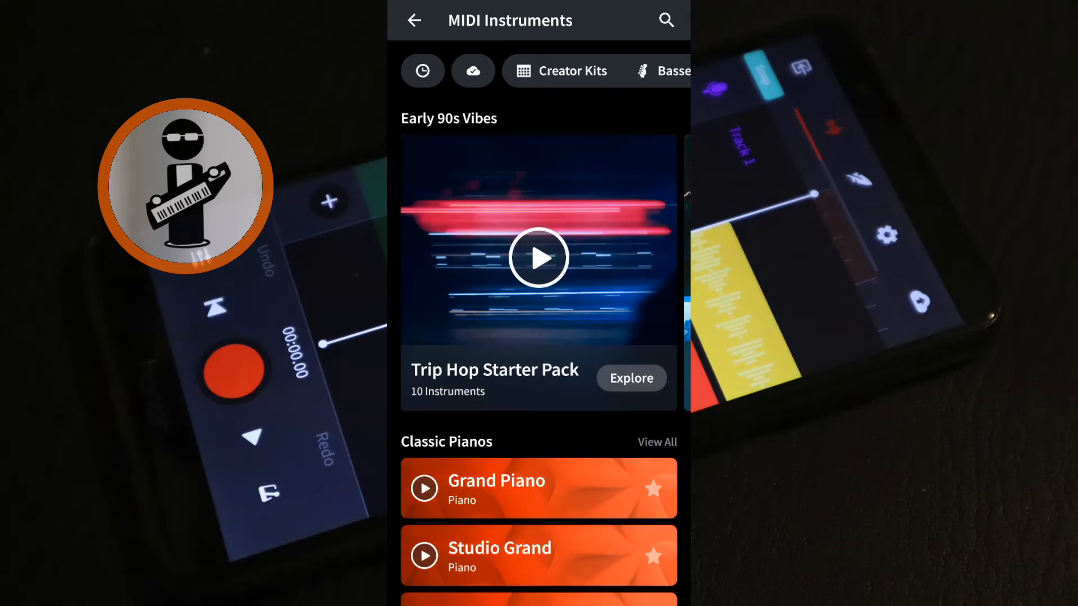
{"action": "scroll", "scroll_direction": "left", "scroll_amount": 3}
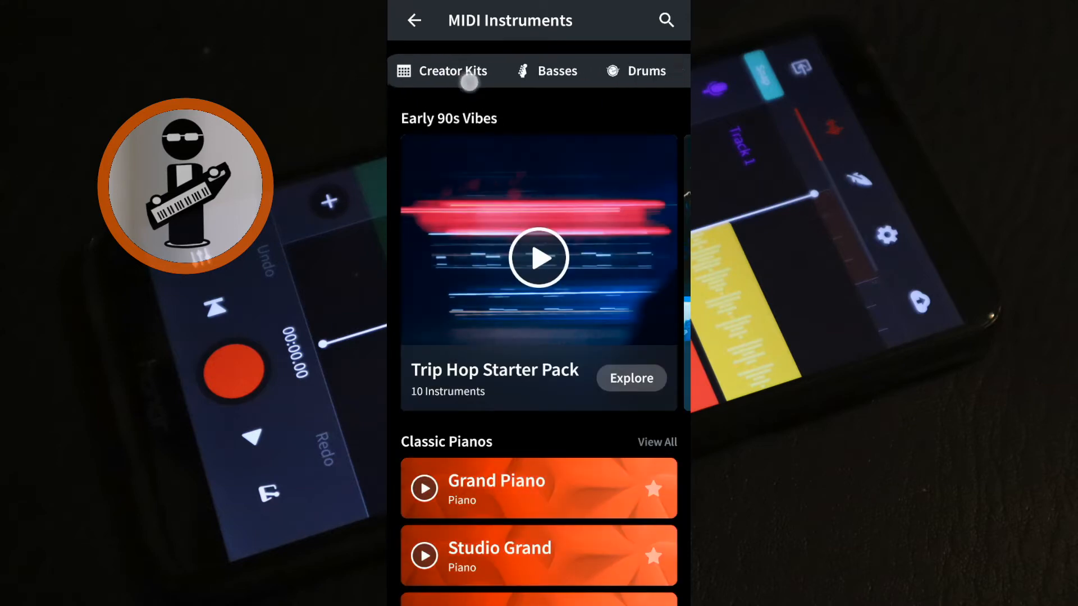
{"action": "left_click", "coordinate": [635, 71]}
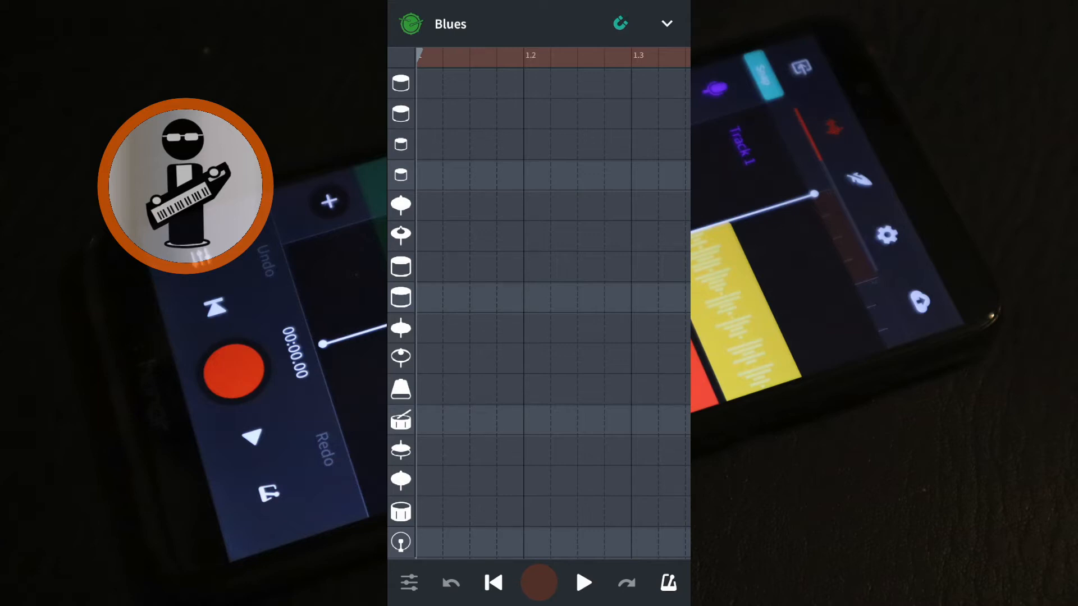
Choose the Blues drum kit so it loads into the drum grid editor.
{"action": "left_click", "coordinate": [430, 542]}
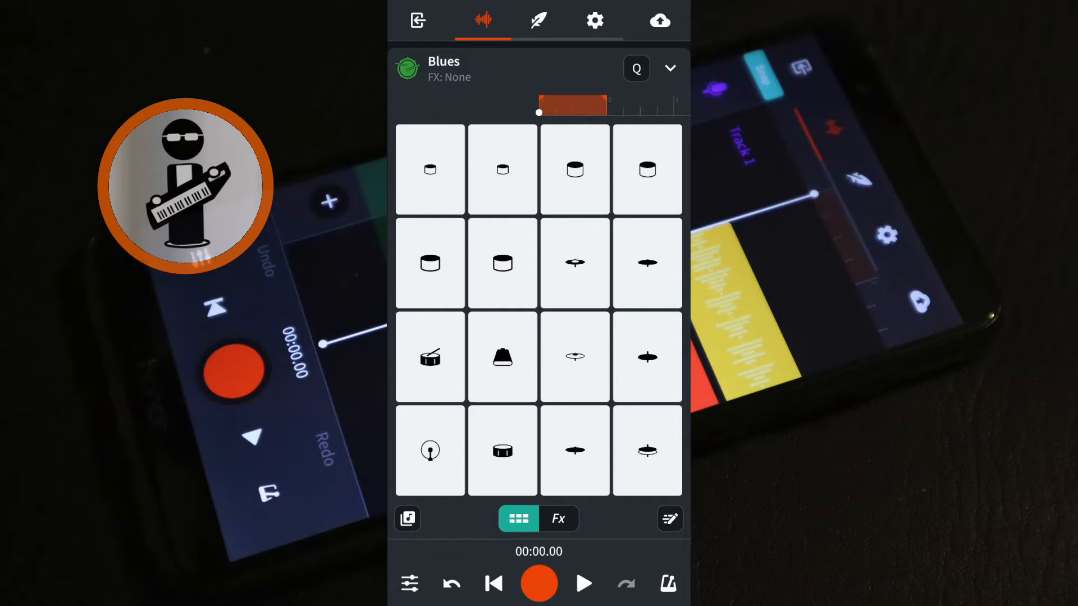
Show the Fx effect preset carousel for the Blues drum track.
{"action": "left_click", "coordinate": [558, 518]}
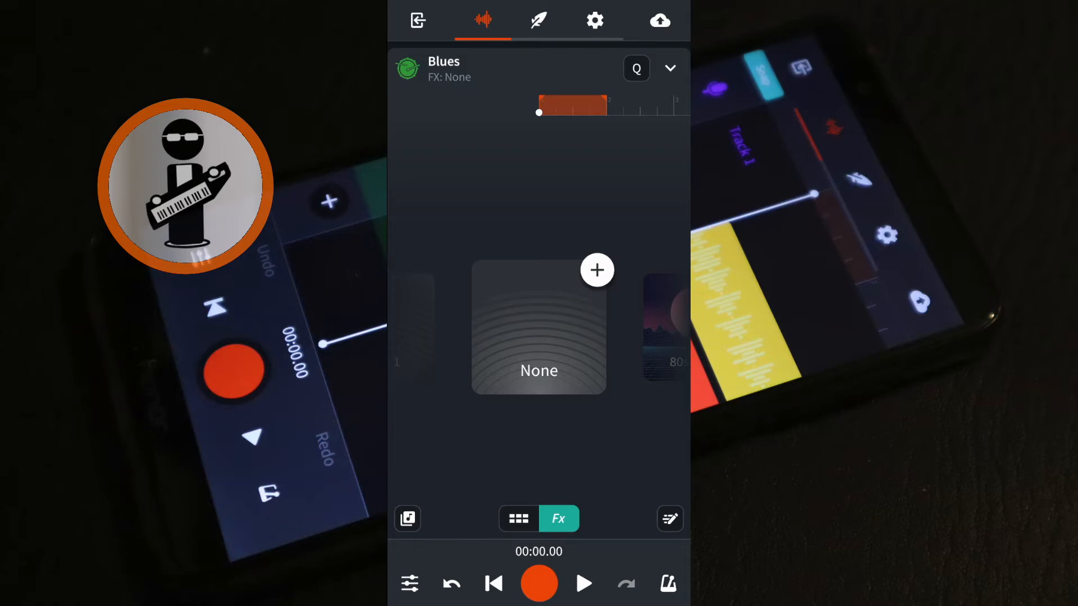
Apply the Classic Chamber preset to the Blues track and bring up its chain editor.
{"action": "left_click", "coordinate": [583, 584]}
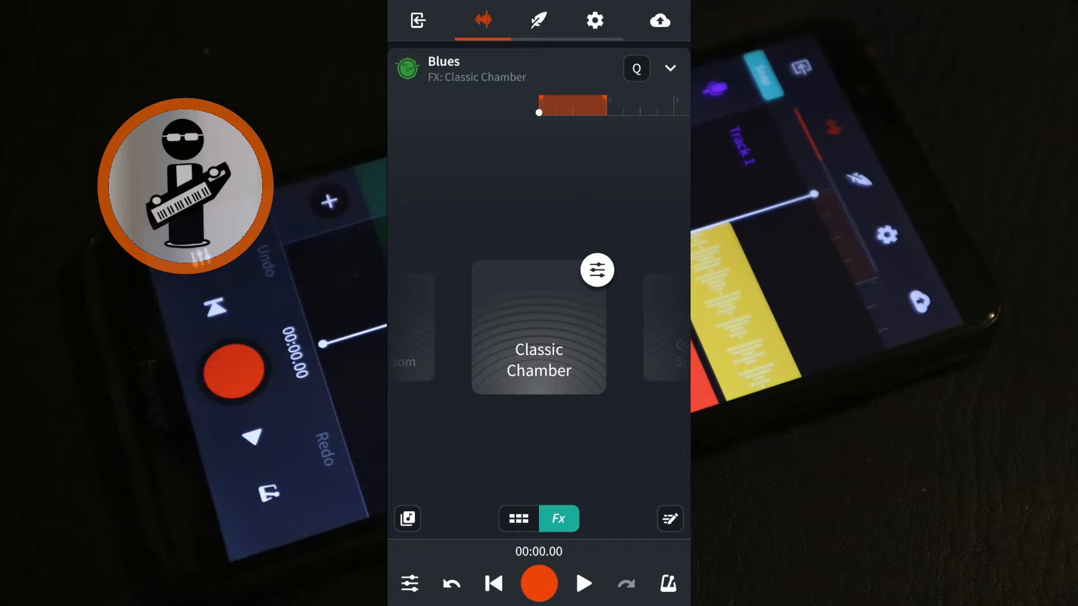
{"action": "left_click", "coordinate": [539, 327]}
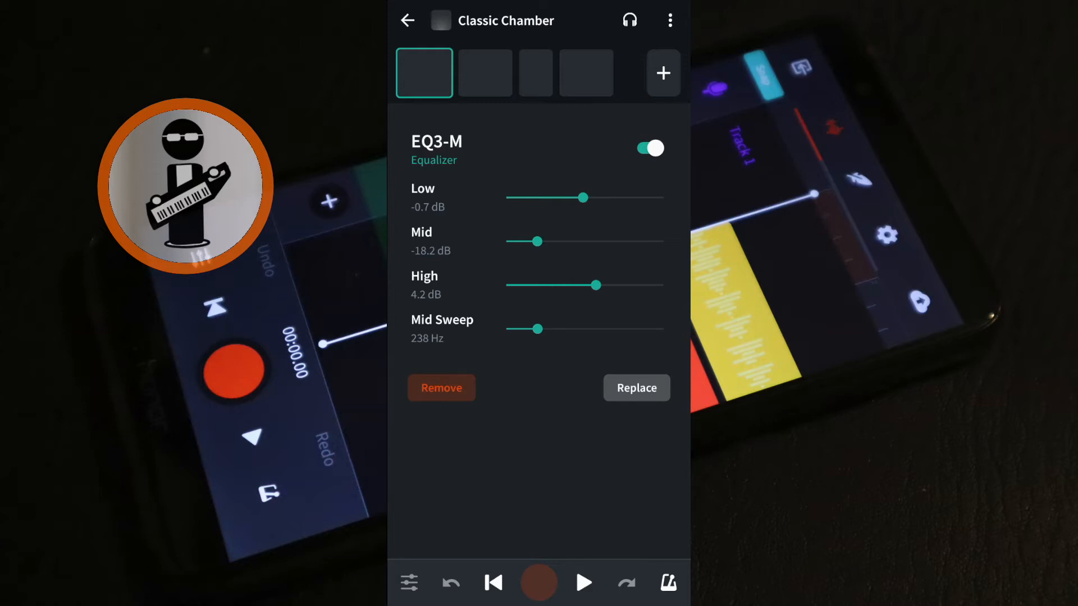
Add a Graphic EQ slot to the end of the Classic Chamber effect chain.
{"action": "left_click", "coordinate": [635, 387]}
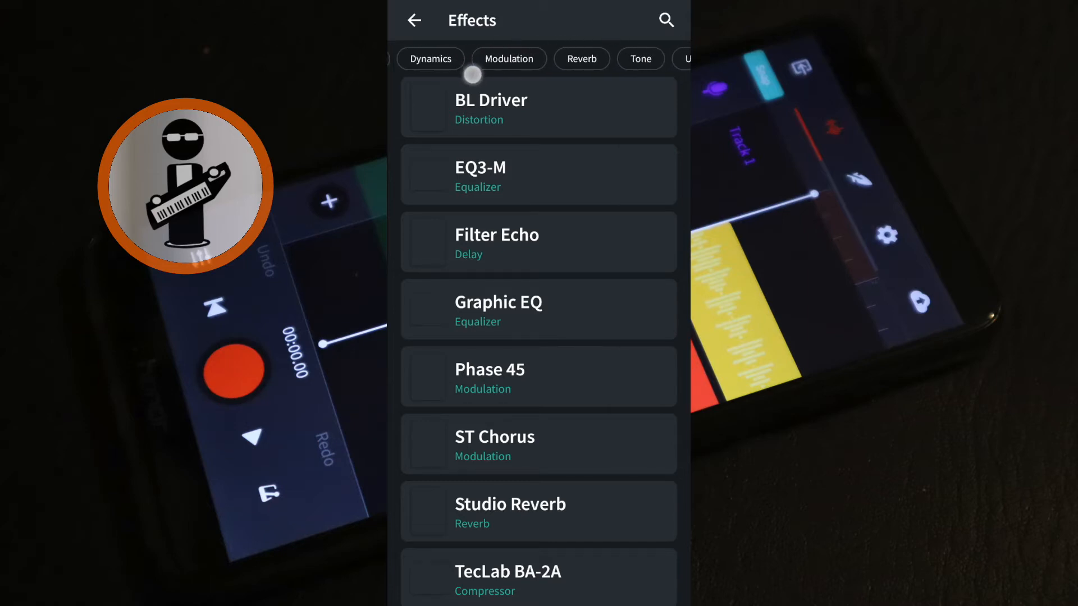
{"action": "left_click", "coordinate": [638, 59]}
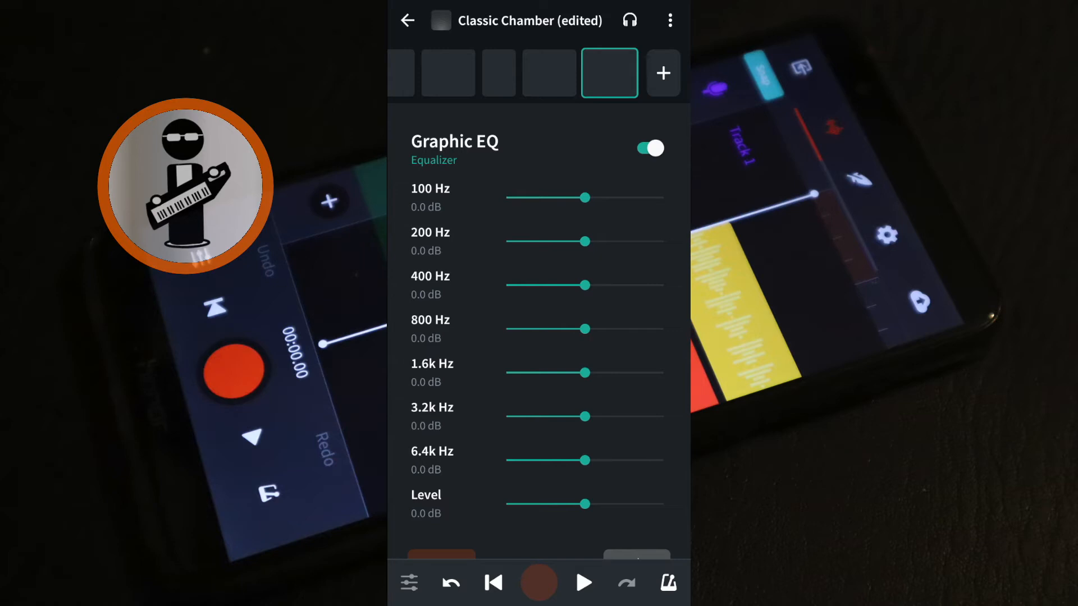
While playing, boost the Graphic EQ lows: 100 Hz +5.0, 200 Hz +11.1, 400 Hz +2.7 dB.
{"action": "left_click", "coordinate": [582, 583]}
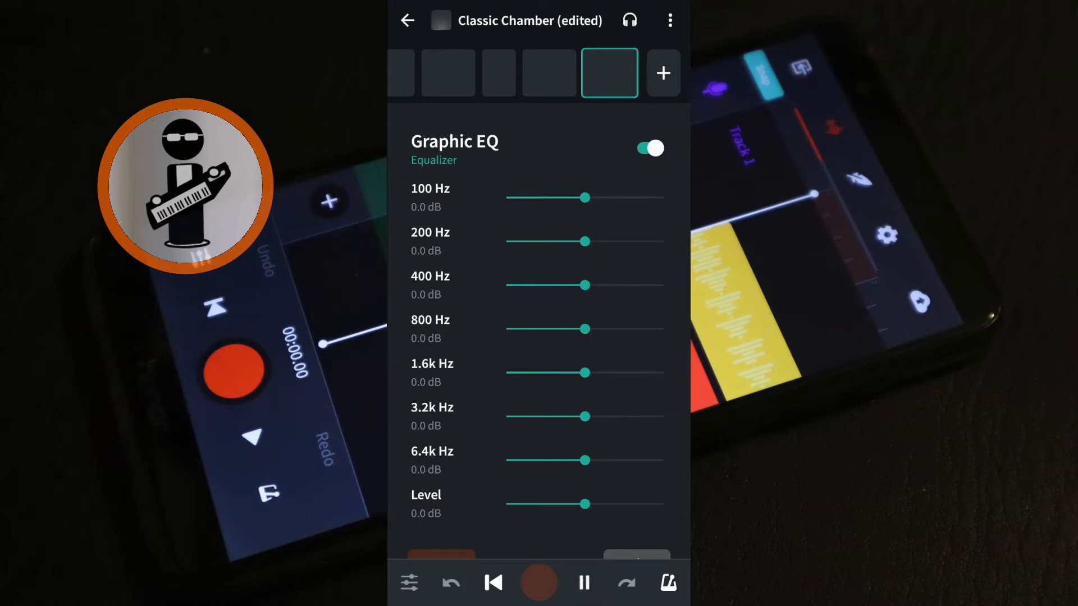
{"action": "left_click_drag", "start_coordinate": [585, 198], "coordinate": [618, 199]}
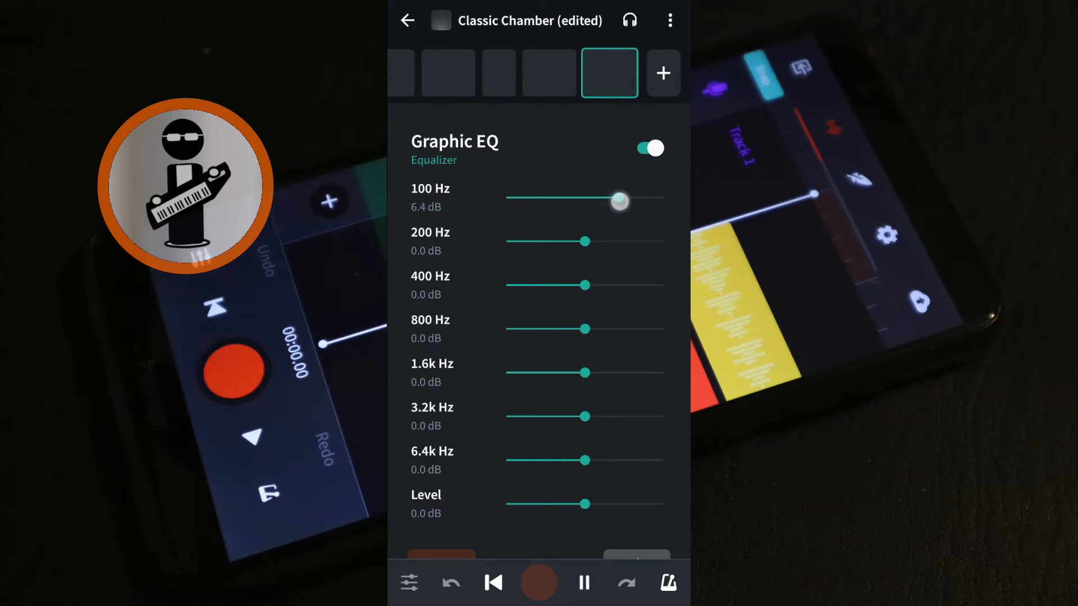
{"action": "left_click_drag", "start_coordinate": [618, 201], "coordinate": [612, 201]}
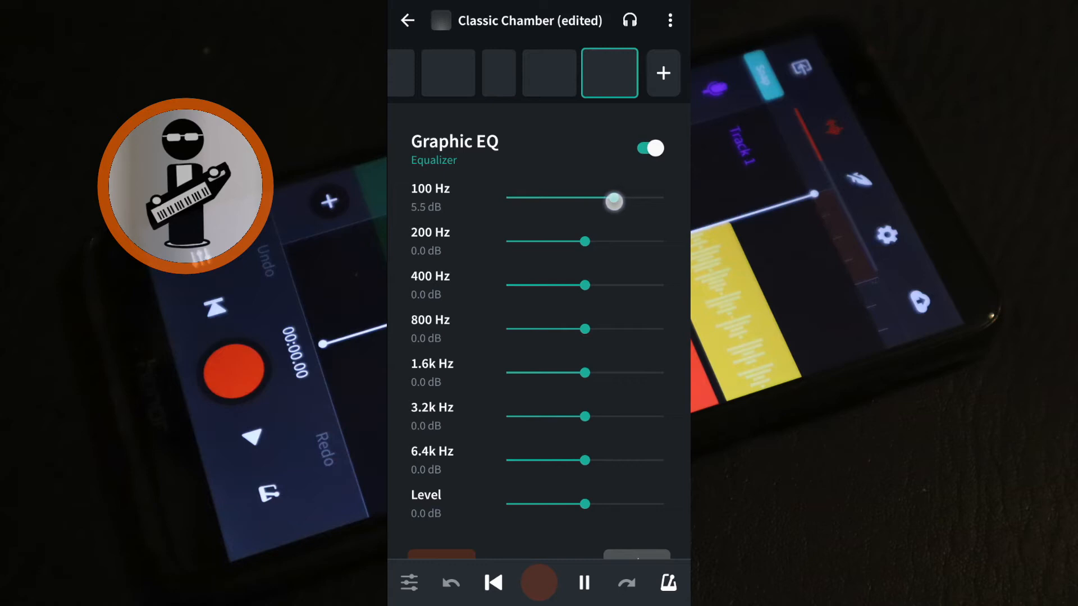
{"action": "left_click_drag", "start_coordinate": [612, 200], "coordinate": [613, 198]}
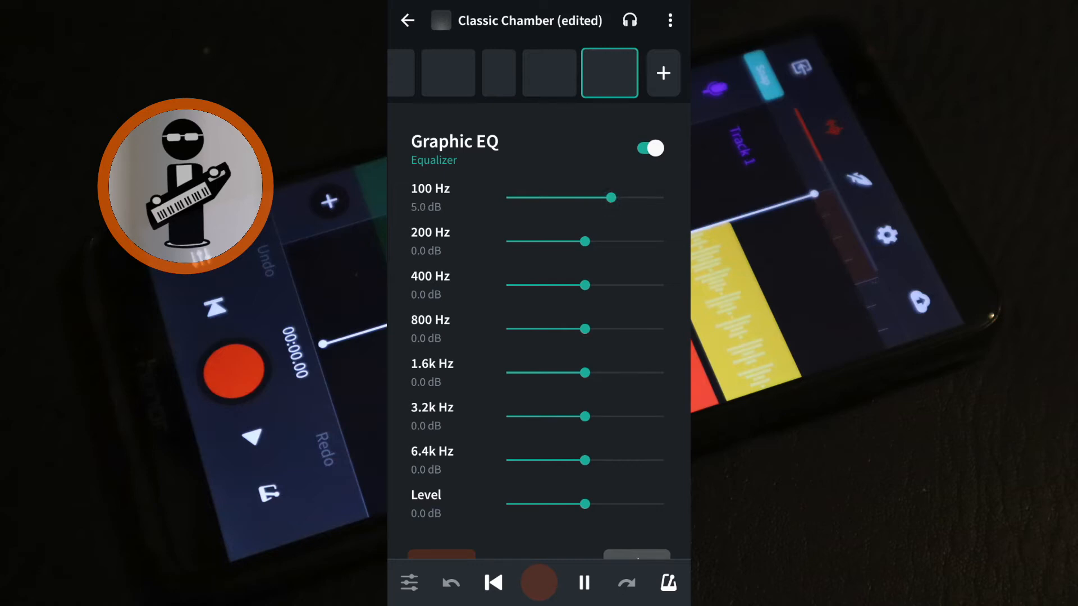
{"action": "left_click", "coordinate": [589, 241]}
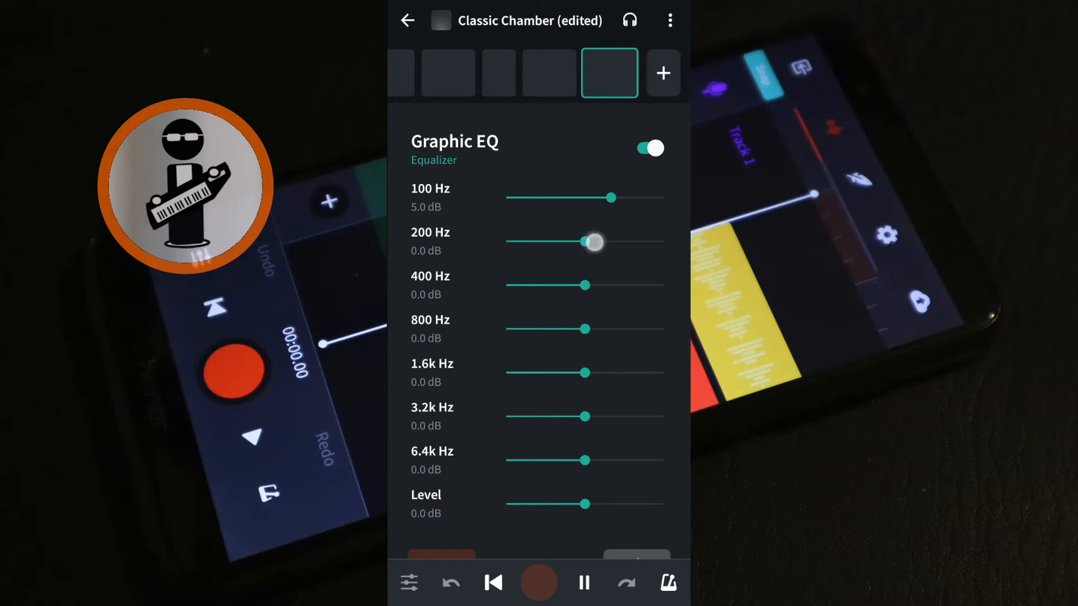
{"action": "left_click_drag", "start_coordinate": [593, 241], "coordinate": [635, 241]}
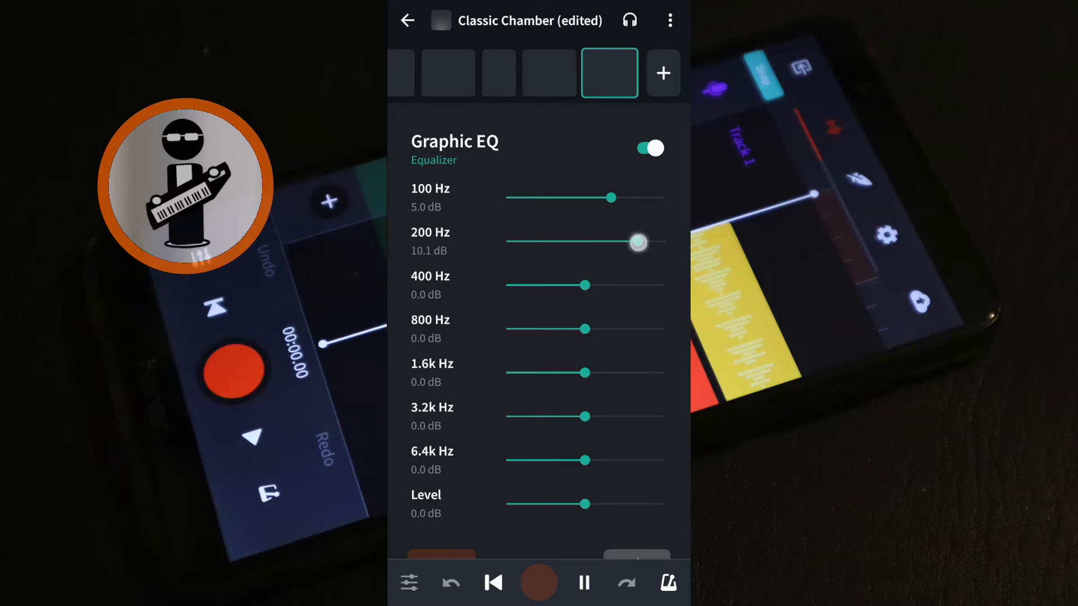
{"action": "left_click_drag", "start_coordinate": [635, 242], "coordinate": [642, 241]}
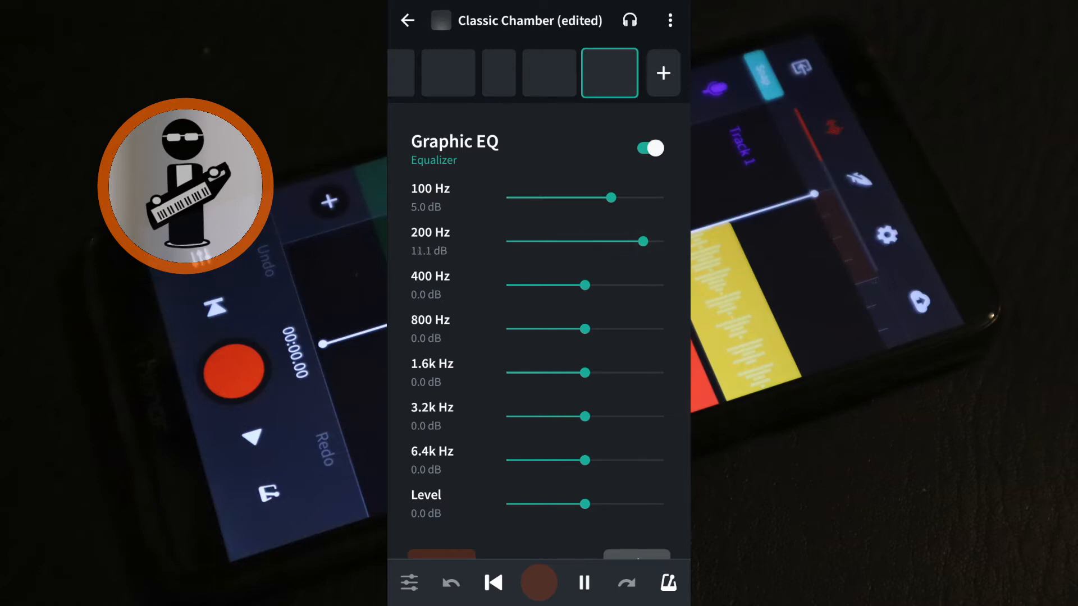
{"action": "left_click_drag", "start_coordinate": [586, 286], "coordinate": [596, 288]}
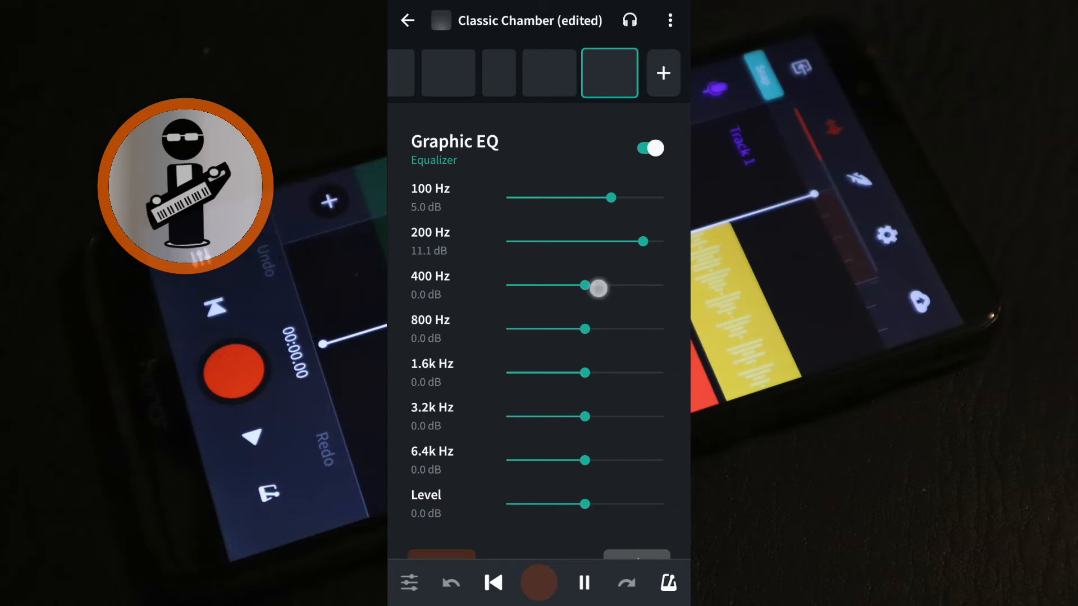
{"action": "left_click_drag", "start_coordinate": [598, 287], "coordinate": [610, 288]}
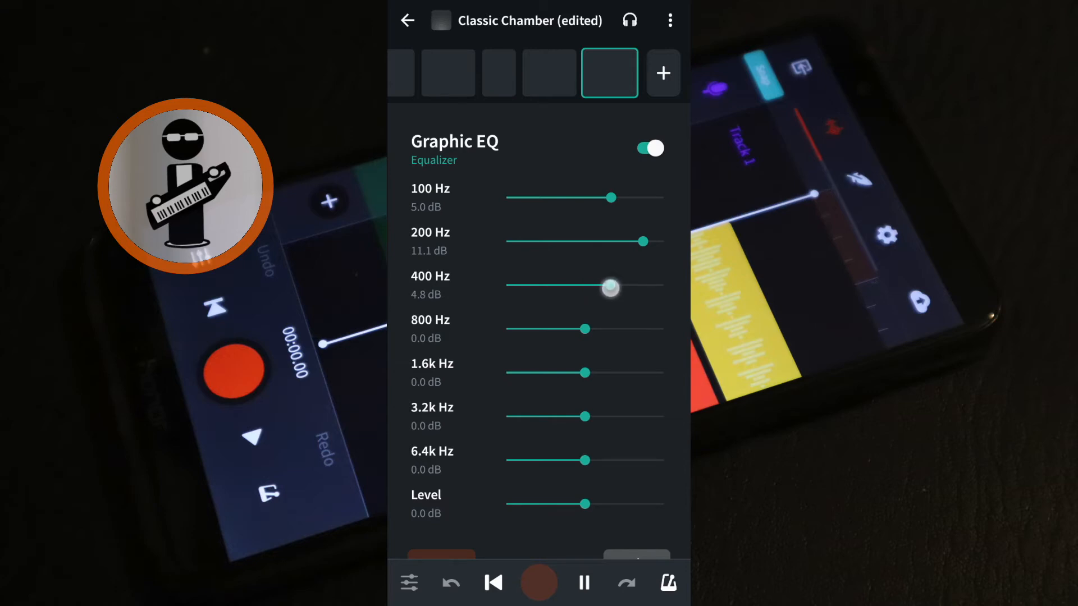
{"action": "left_click_drag", "start_coordinate": [611, 288], "coordinate": [604, 288]}
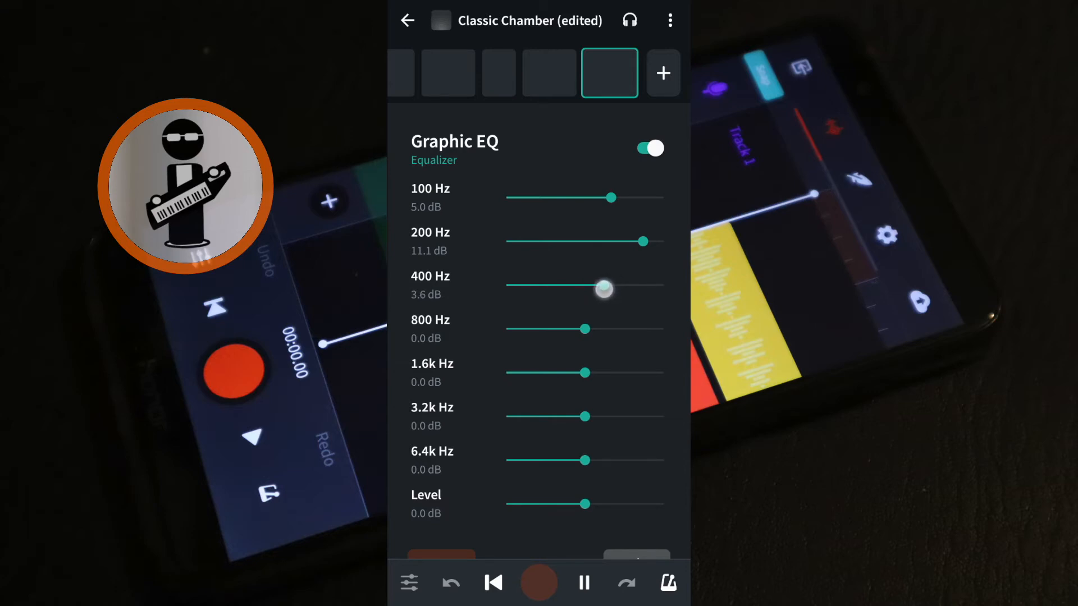
{"action": "left_click_drag", "start_coordinate": [603, 288], "coordinate": [598, 285]}
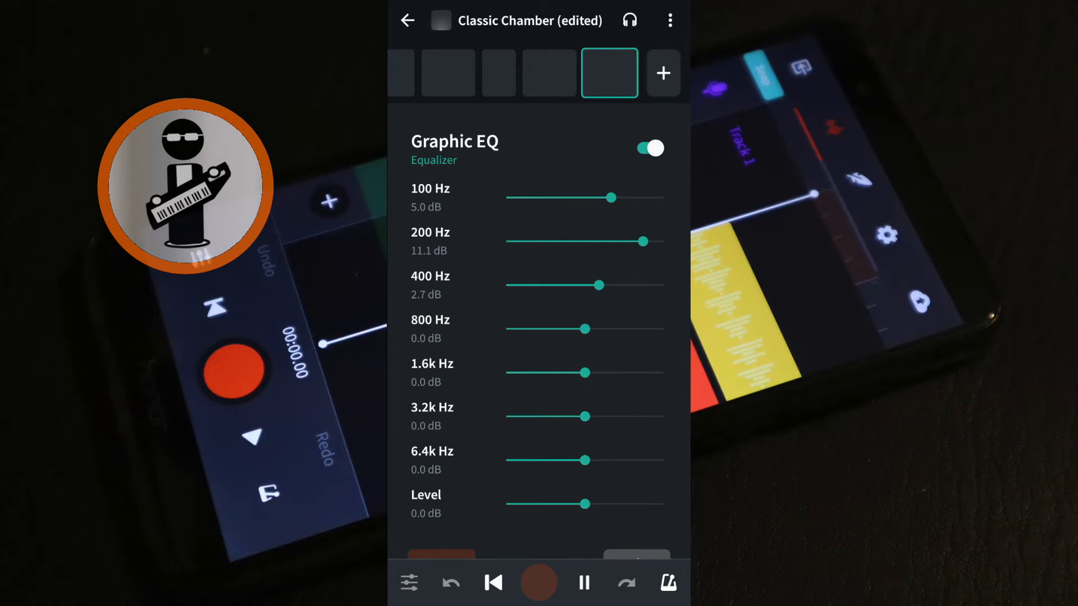
Cut 3.2 kHz to -7.2 dB and 6.4 kHz to about -15 dB, then stop playback.
{"action": "left_click_drag", "start_coordinate": [586, 416], "coordinate": [558, 415]}
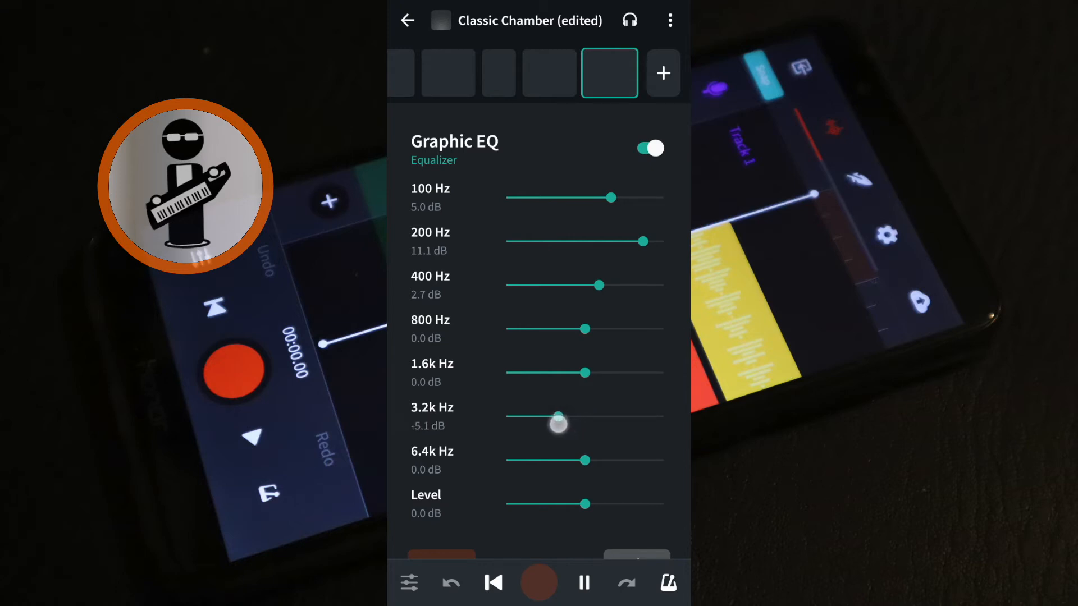
{"action": "left_click_drag", "start_coordinate": [557, 425], "coordinate": [547, 424]}
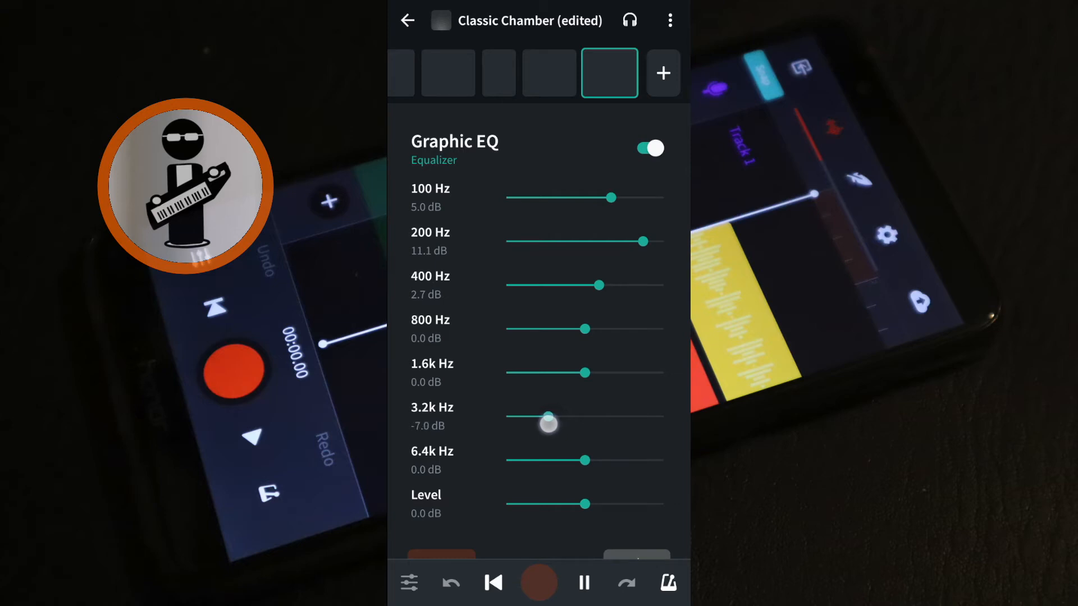
{"action": "left_click_drag", "start_coordinate": [549, 424], "coordinate": [530, 417]}
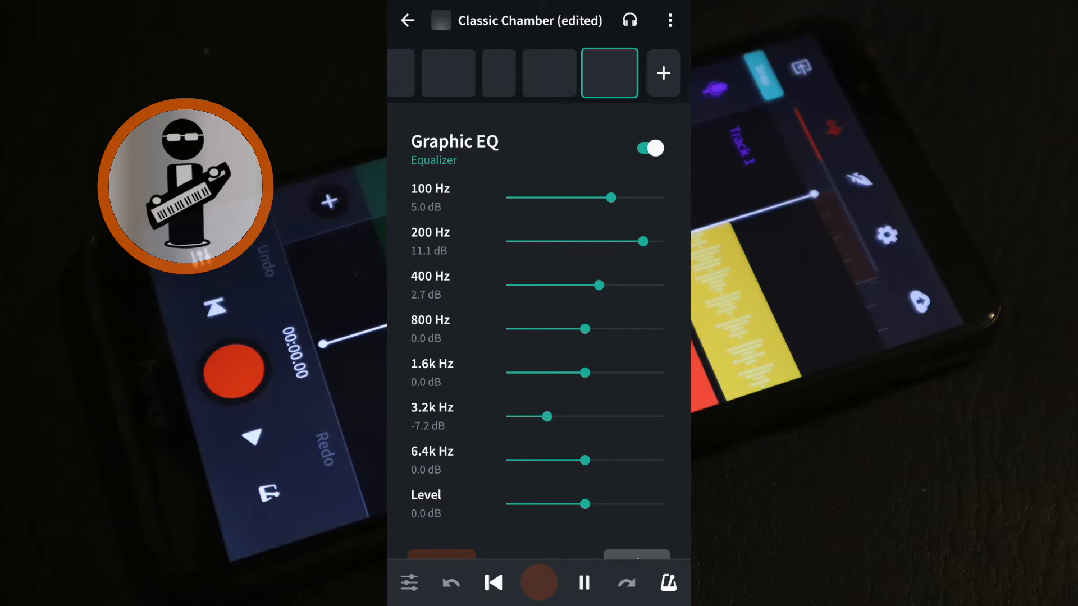
{"action": "left_click_drag", "start_coordinate": [588, 460], "coordinate": [586, 460]}
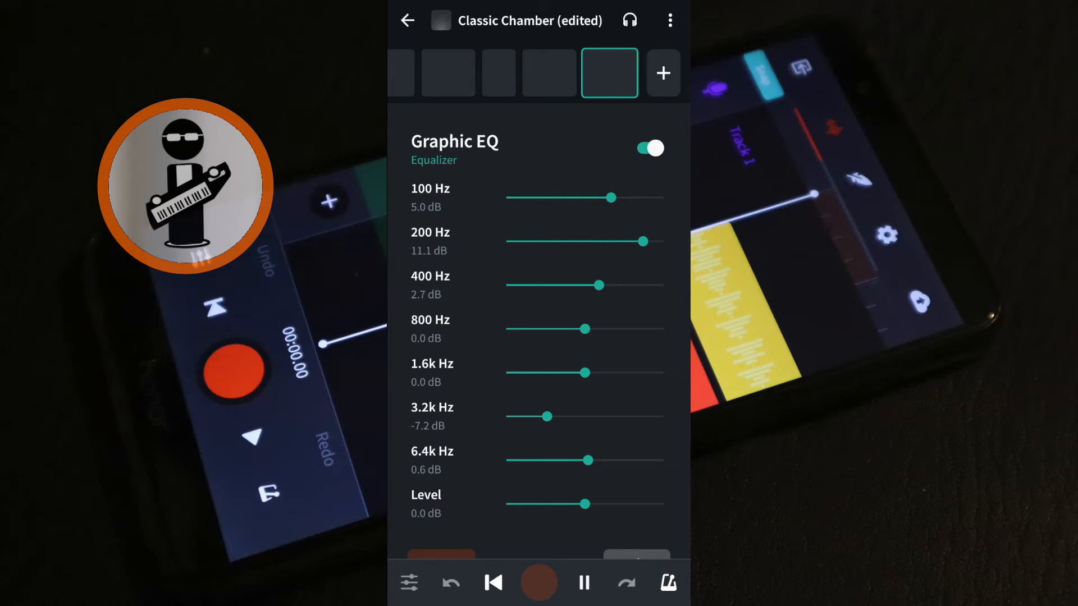
{"action": "left_click_drag", "start_coordinate": [587, 460], "coordinate": [506, 460]}
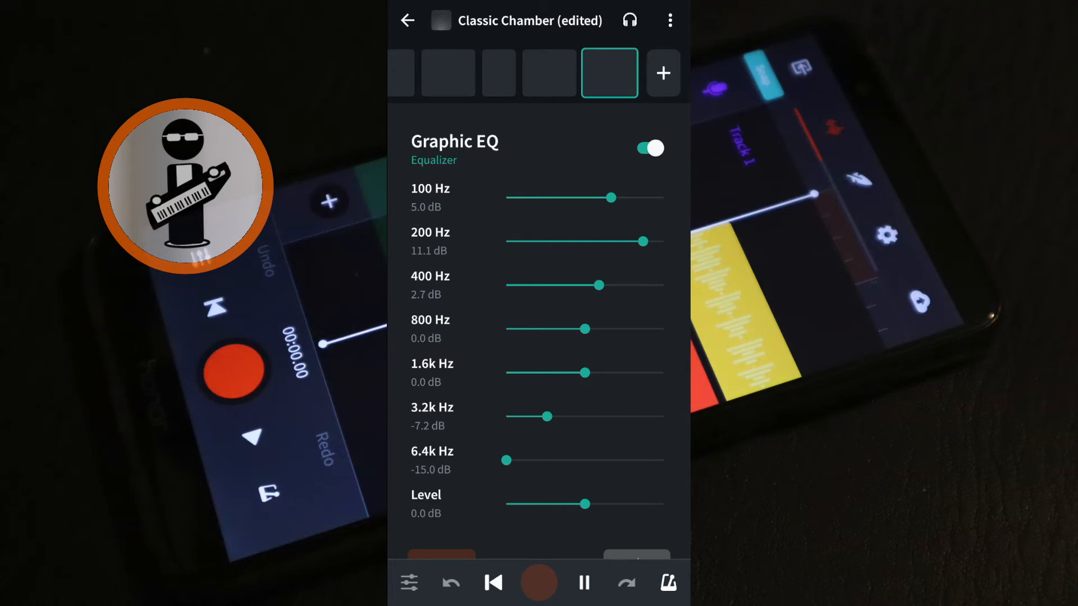
{"action": "left_click", "coordinate": [584, 582]}
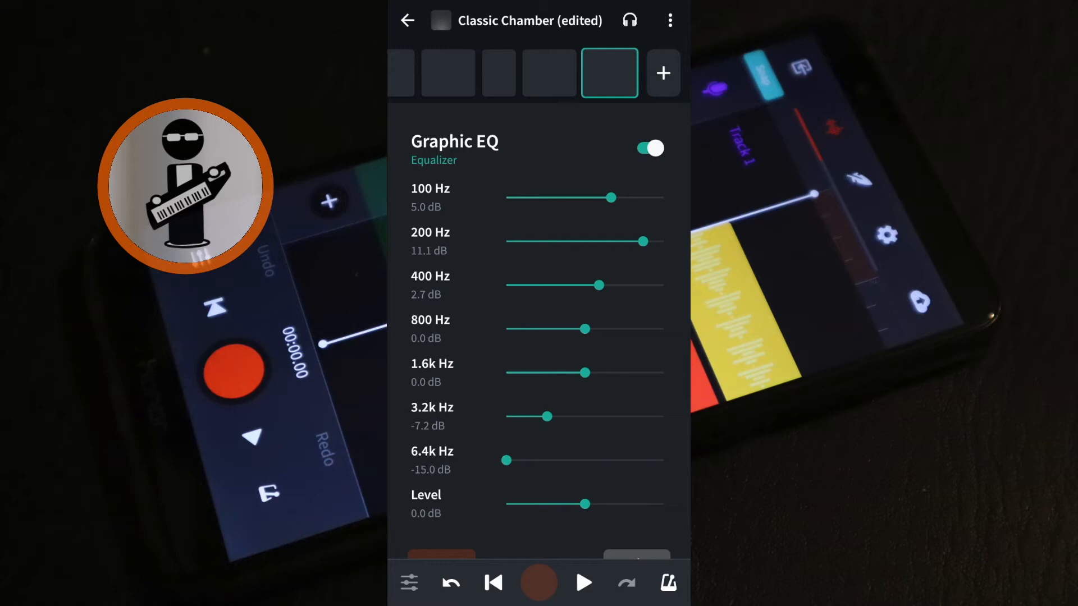
Save the edited effect chain as a new preset named 'New bass drum'.
{"action": "left_click", "coordinate": [669, 20]}
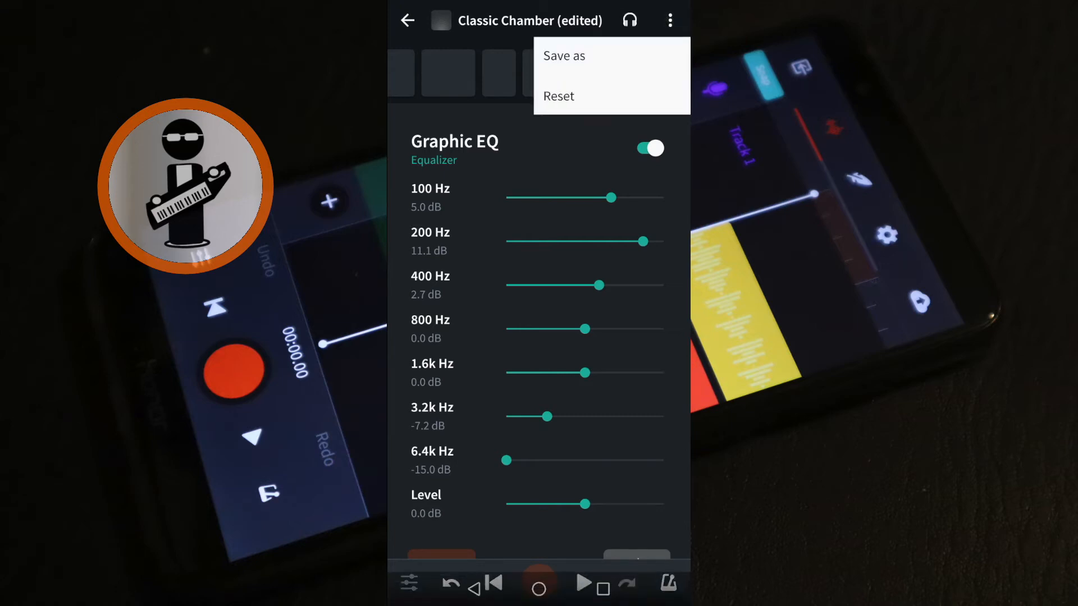
{"action": "left_click", "coordinate": [564, 56]}
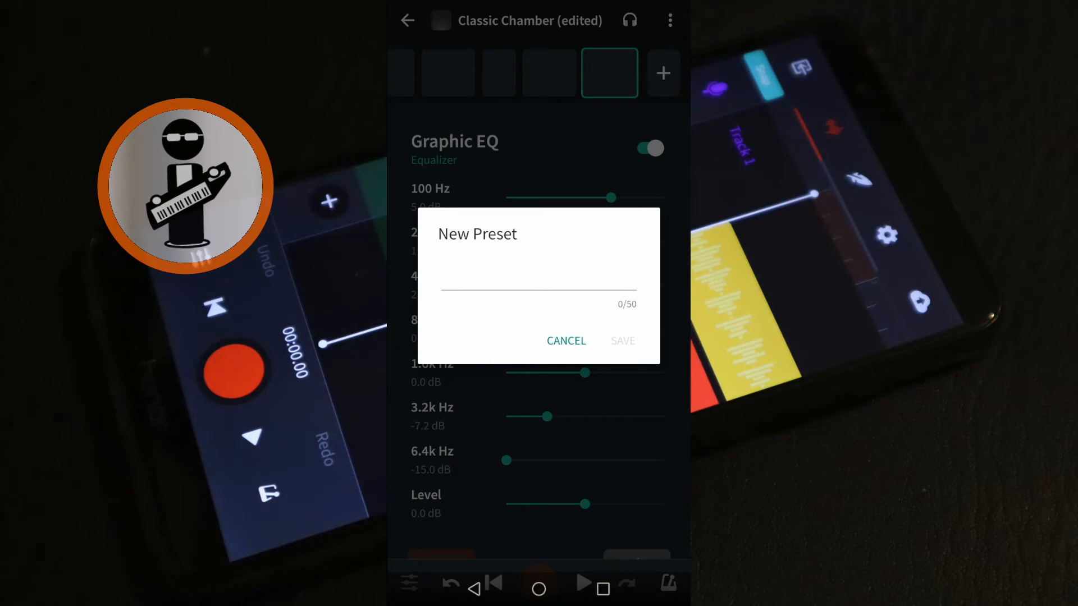
{"action": "type", "text": "New bass drum"}
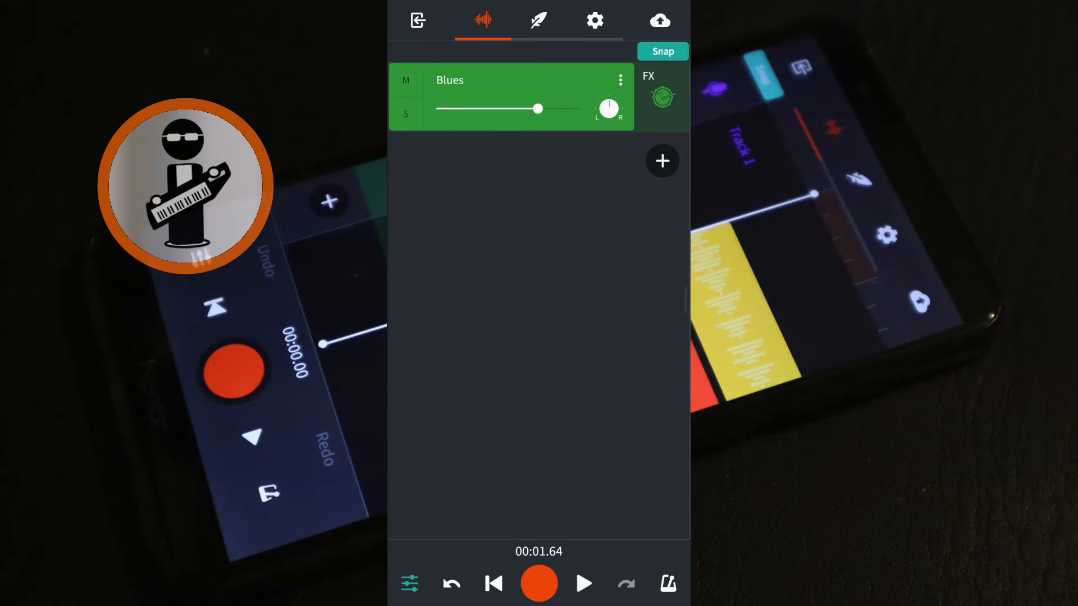
Rename the track to 'Blues bass drum' and duplicate it.
{"action": "left_click", "coordinate": [620, 80]}
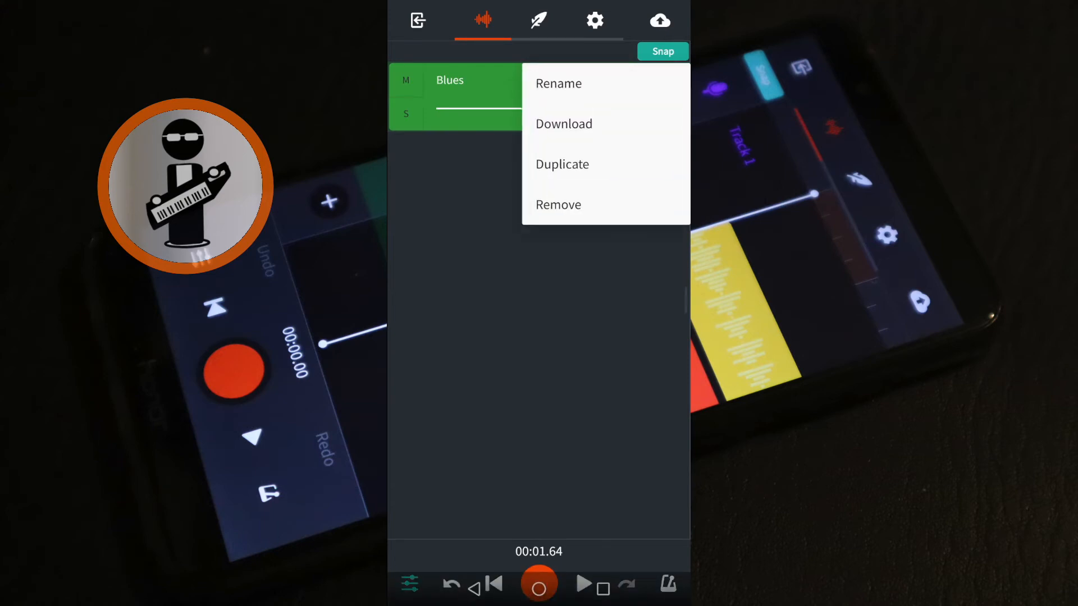
{"action": "left_click", "coordinate": [558, 84]}
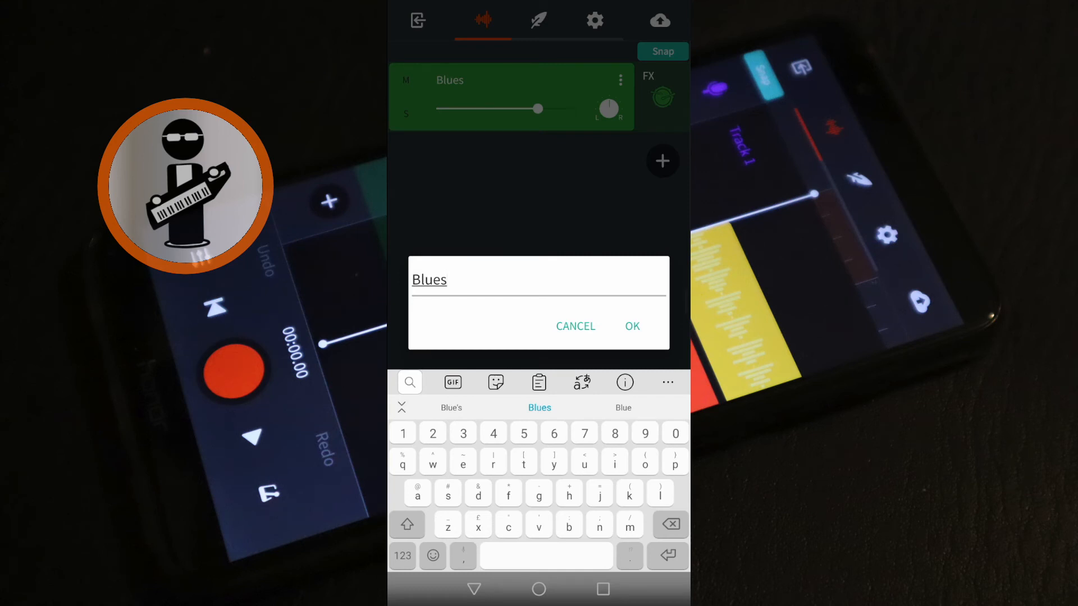
{"action": "type", "text": "bass drum"}
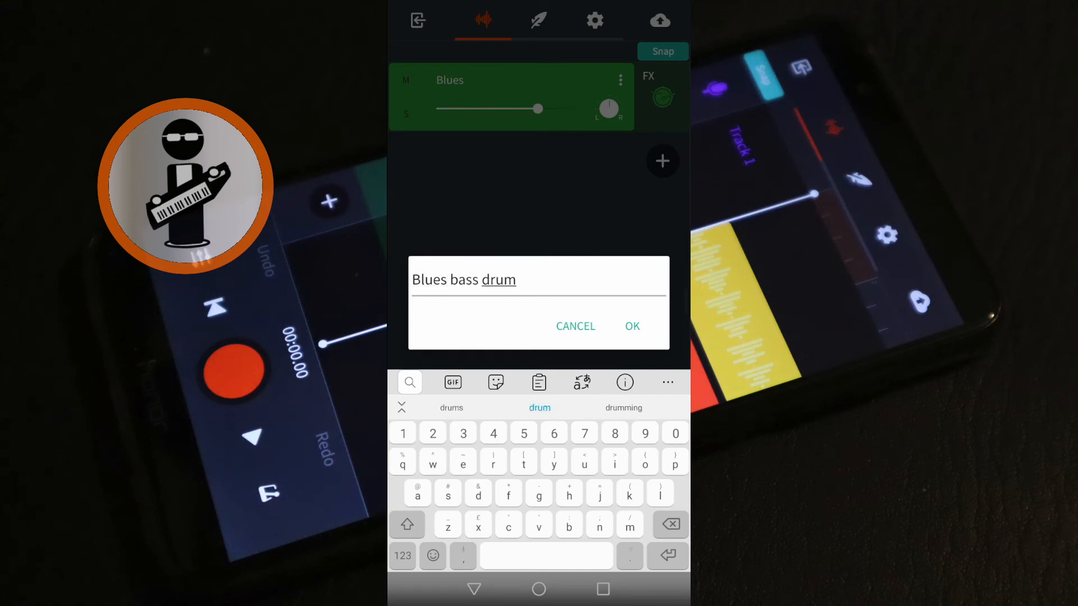
{"action": "left_click", "coordinate": [630, 325]}
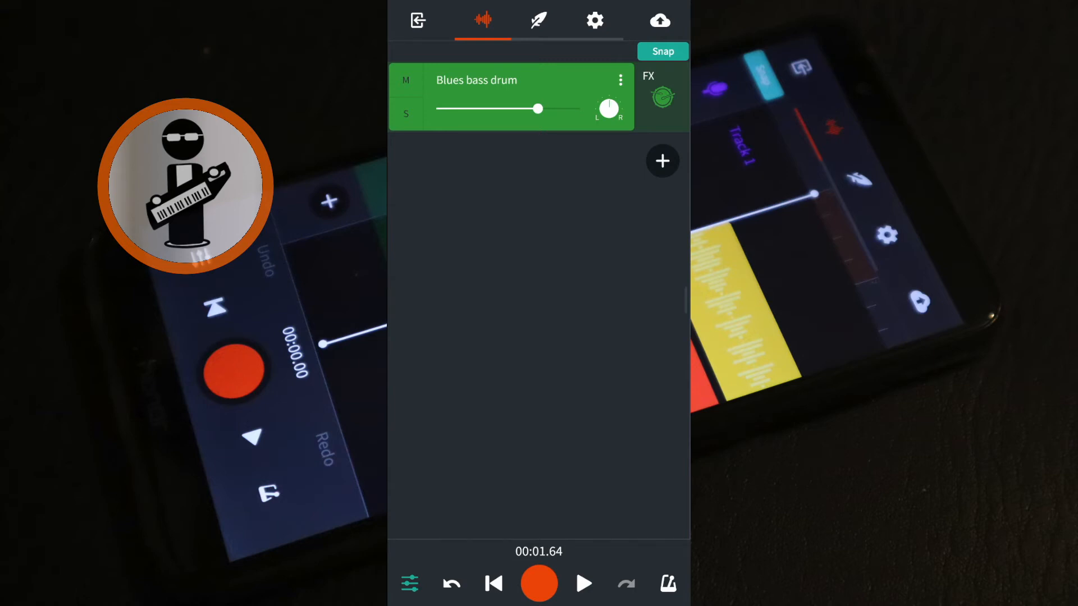
{"action": "left_click", "coordinate": [619, 80]}
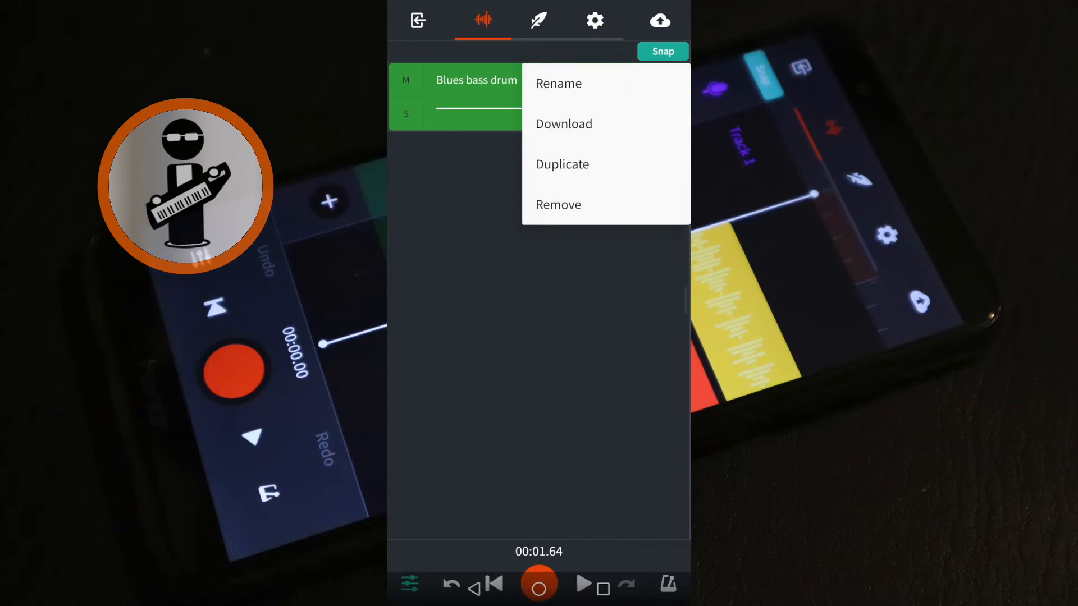
{"action": "left_click", "coordinate": [562, 164]}
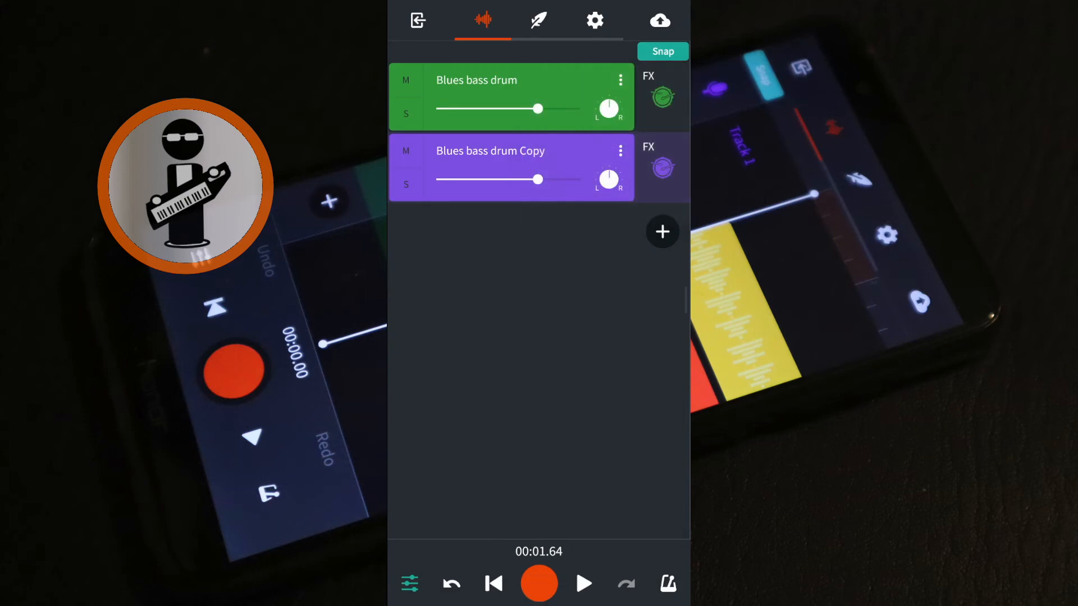
Switch the copied track's instrument to the Fusion kit and place a hit at the pattern start.
{"action": "left_click", "coordinate": [662, 167]}
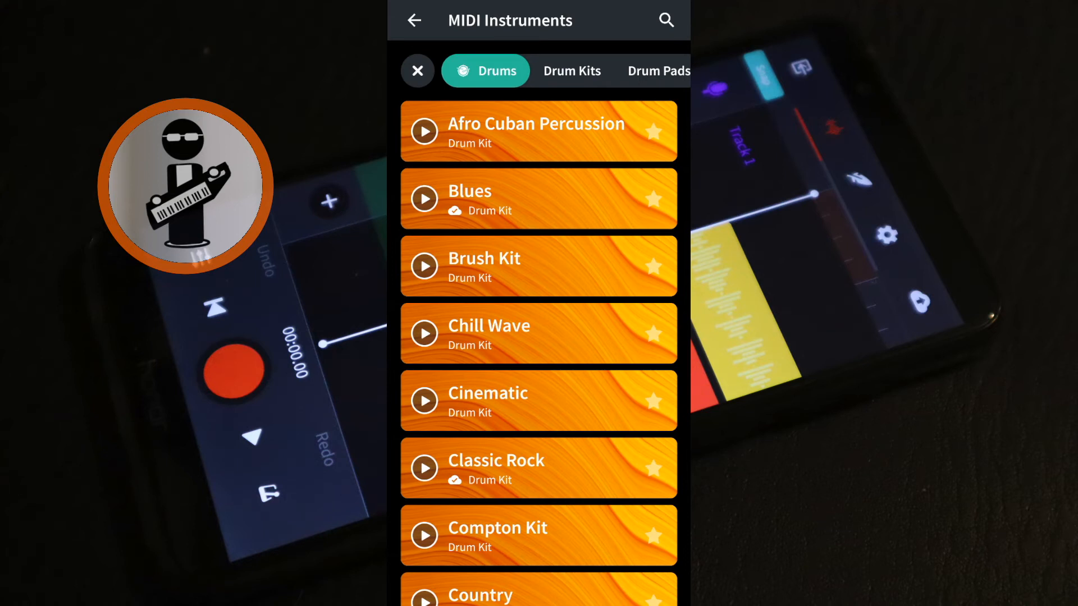
{"action": "scroll", "scroll_direction": "down", "scroll_amount": 3}
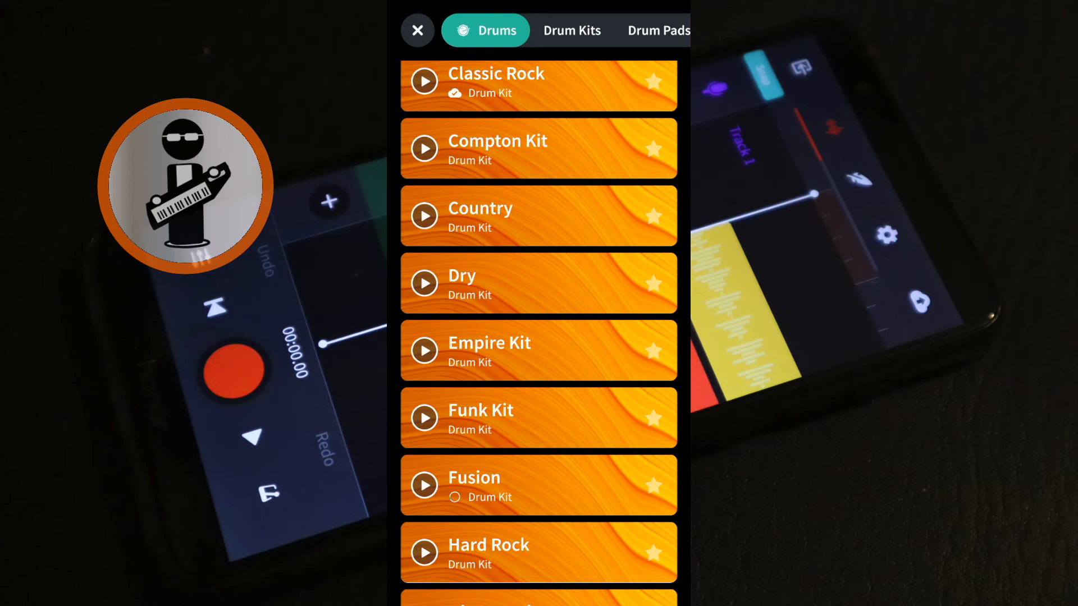
{"action": "left_click", "coordinate": [537, 485]}
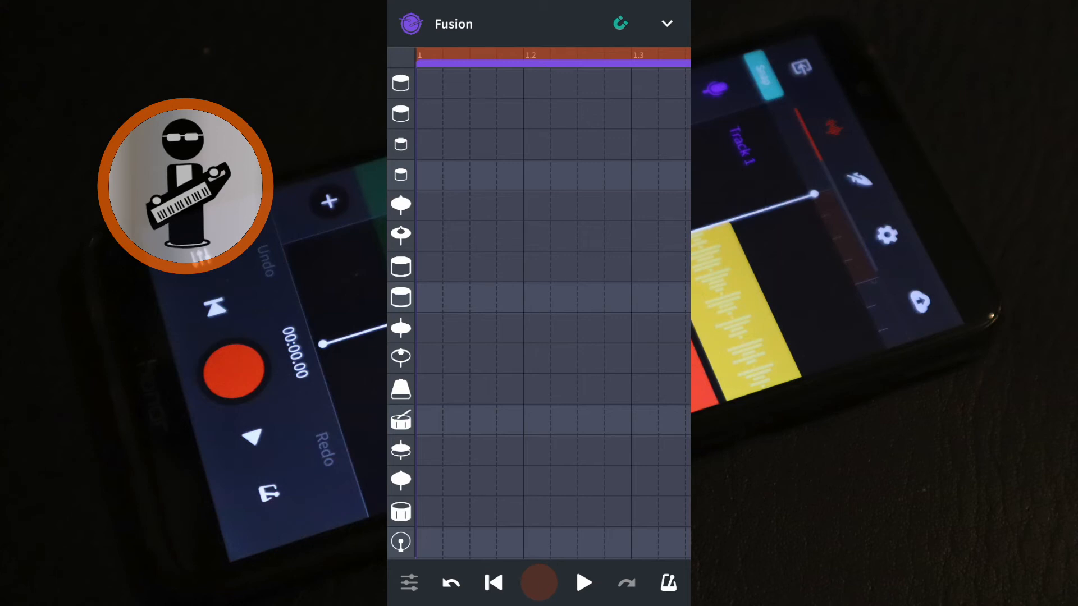
{"action": "left_click", "coordinate": [536, 511]}
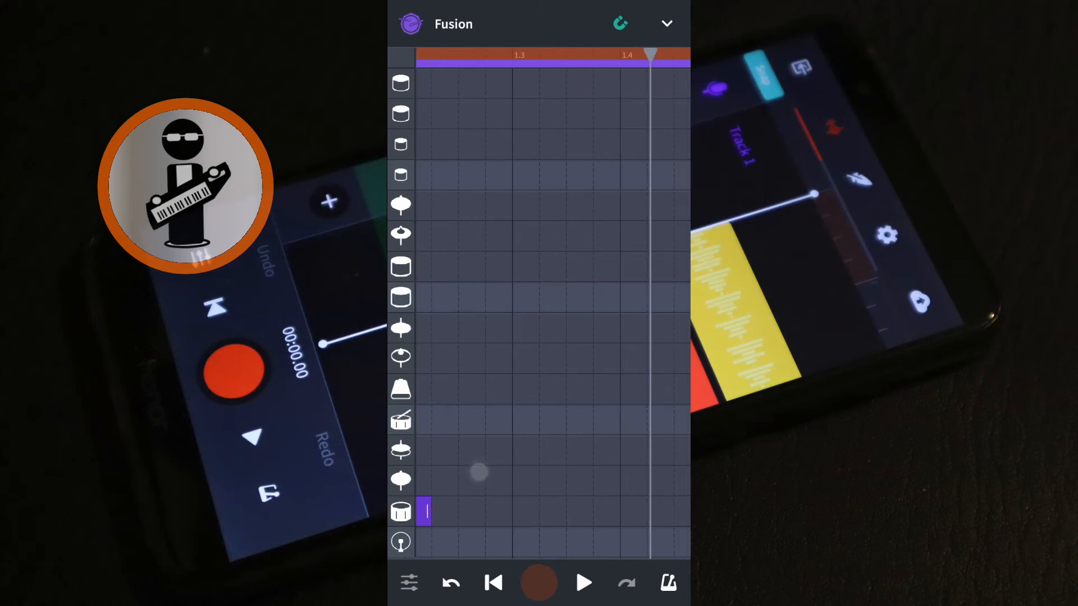
Leave the drum editor and show the Fusion track's Fx preset carousel with 'New bass drum'.
{"action": "left_click", "coordinate": [632, 511]}
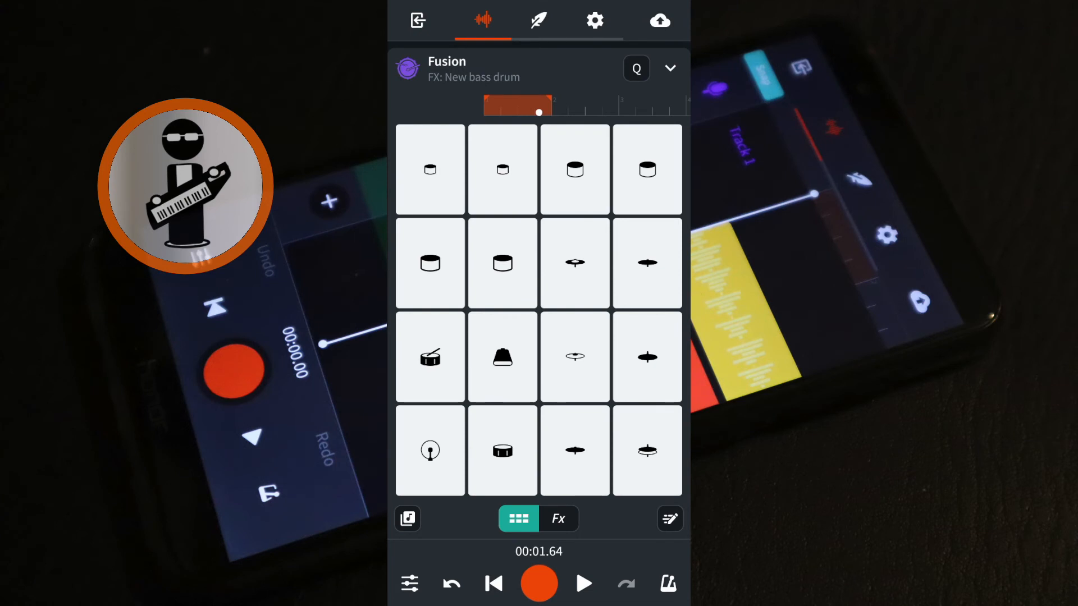
{"action": "left_click", "coordinate": [558, 519]}
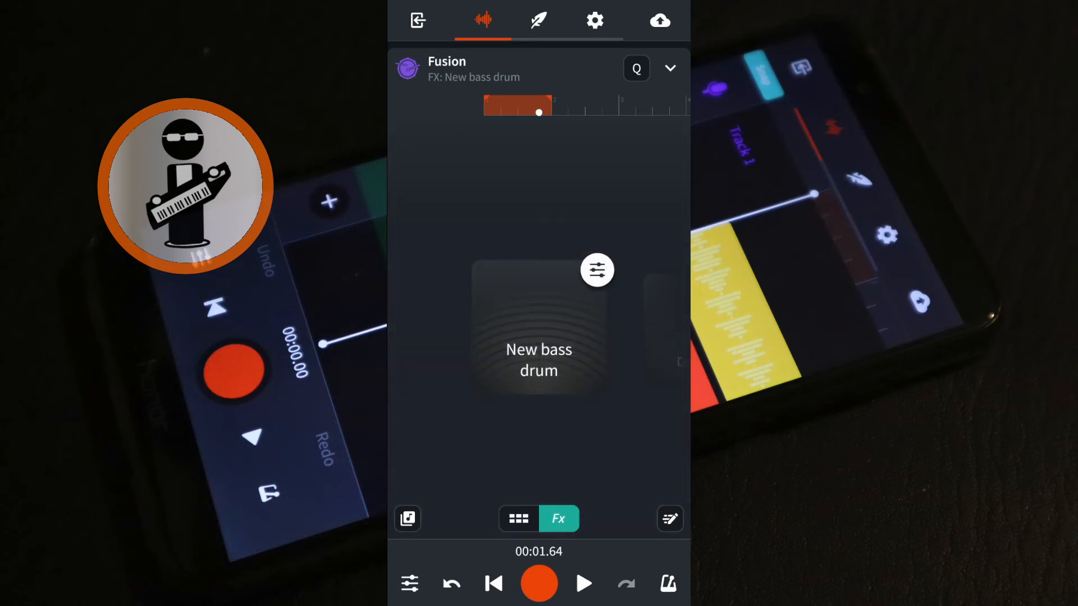
Switch the Fusion track to the Dirty Chorus preset and bring up its chain editor.
{"action": "left_click", "coordinate": [582, 584]}
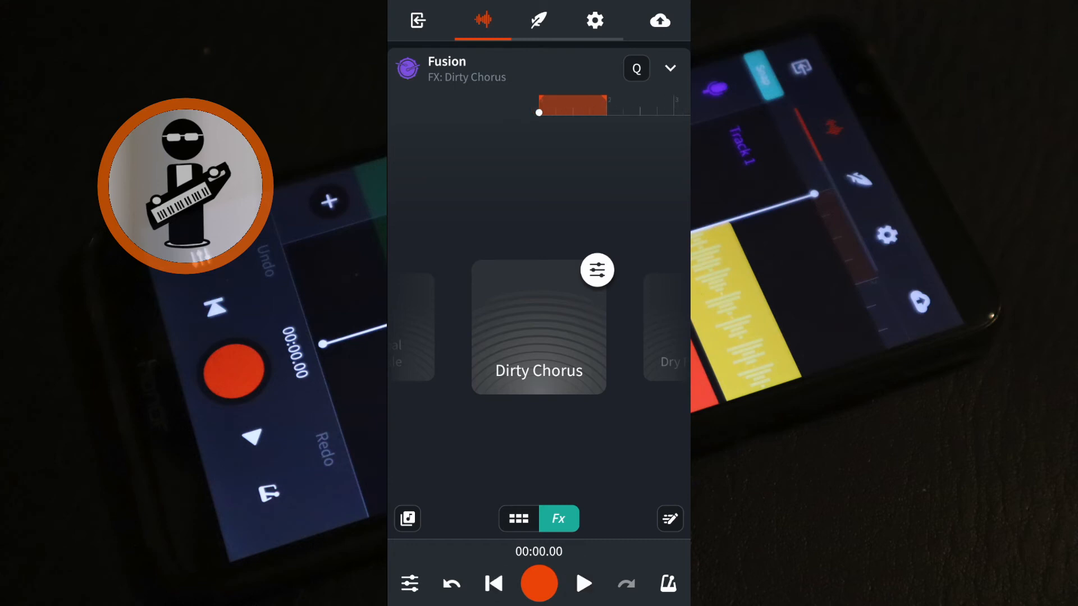
{"action": "left_click", "coordinate": [539, 328]}
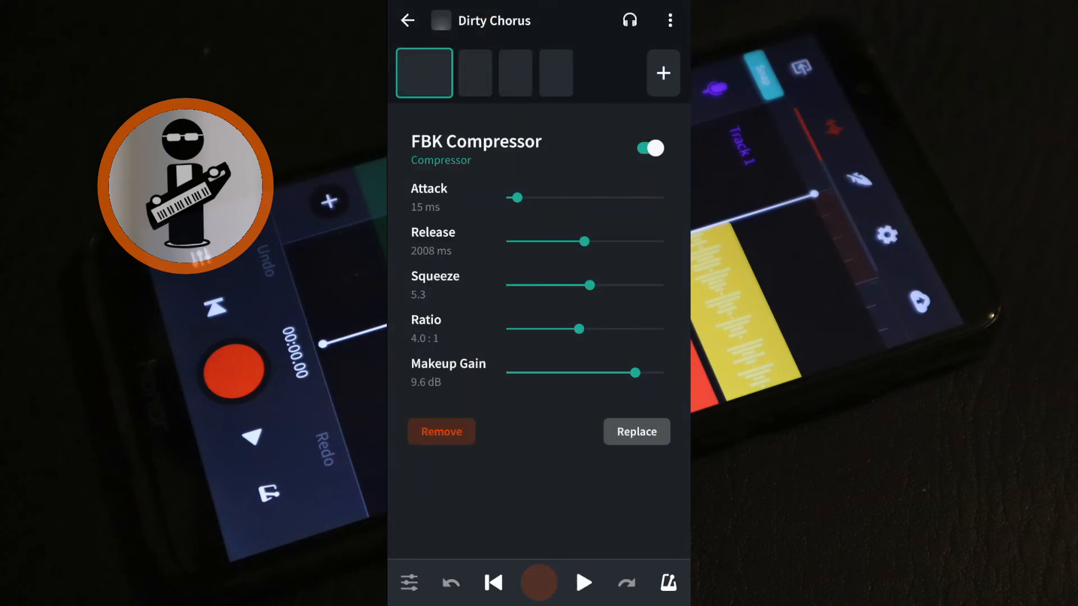
Append a flat Graphic EQ to the end of the Dirty Chorus effect chain.
{"action": "left_click", "coordinate": [635, 431]}
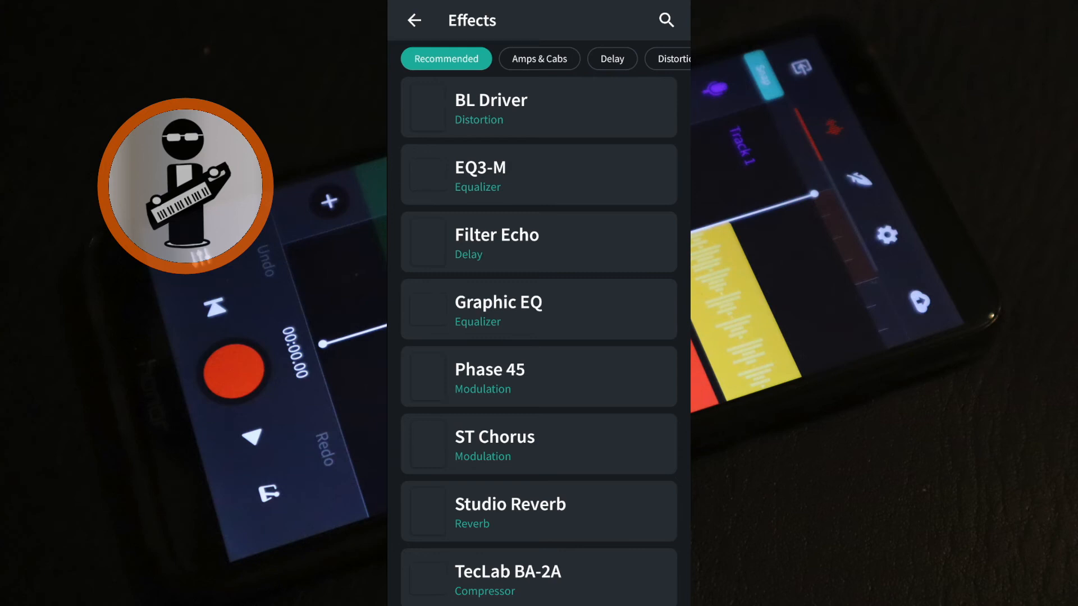
{"action": "scroll", "scroll_direction": "right", "scroll_amount": 3}
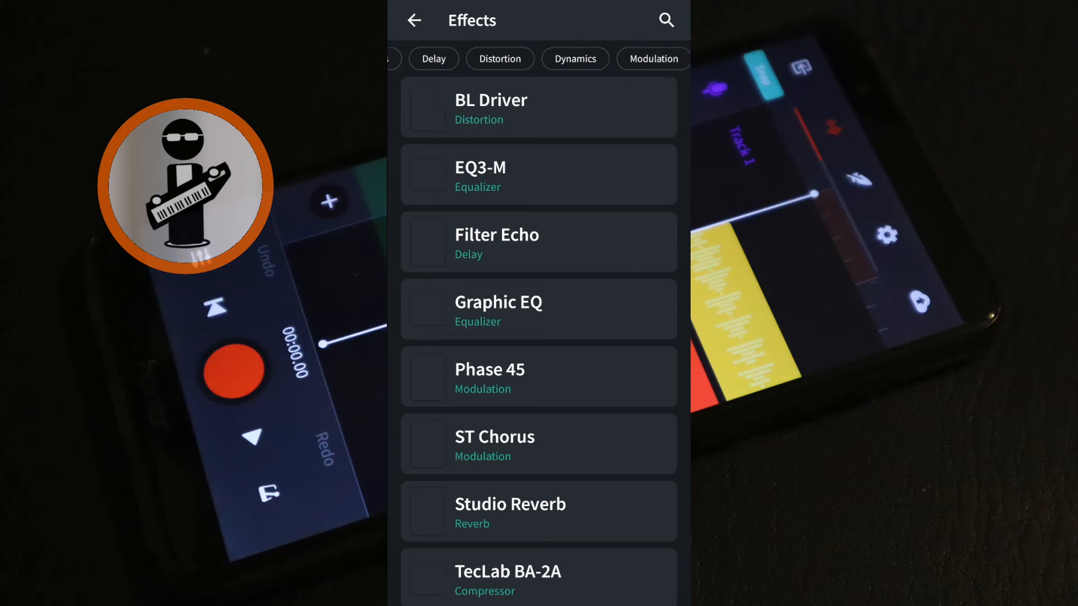
{"action": "left_click", "coordinate": [630, 58]}
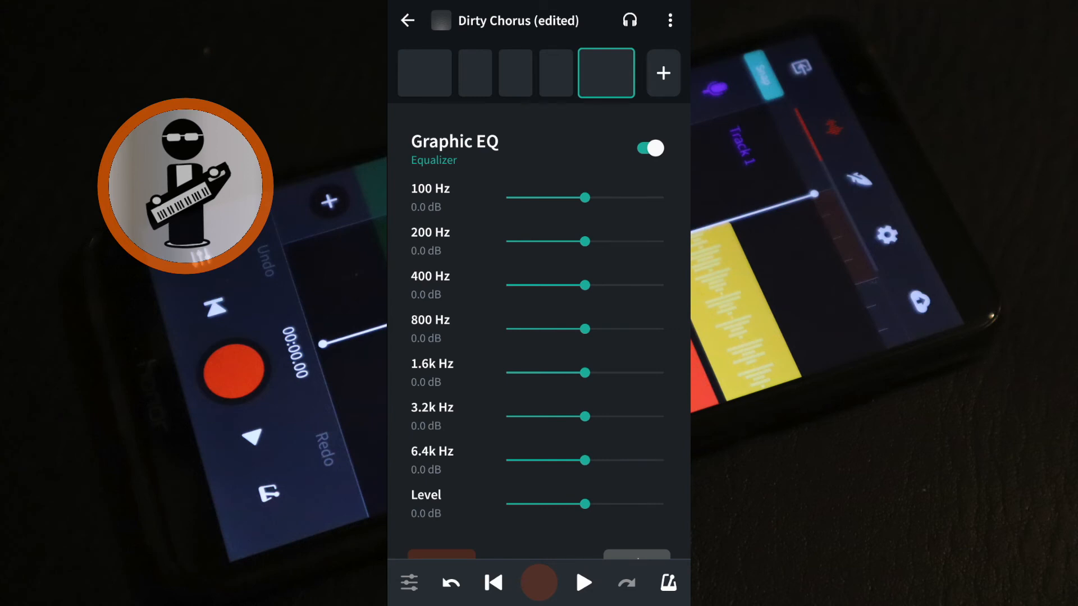
Shape the Graphic EQ: cut 100 Hz fully, 200 Hz to -8 dB, boost 800 Hz, cut 1.6 kHz and 6.4 kHz, lift 3.2 kHz slightly.
{"action": "left_click_drag", "start_coordinate": [585, 198], "coordinate": [507, 197]}
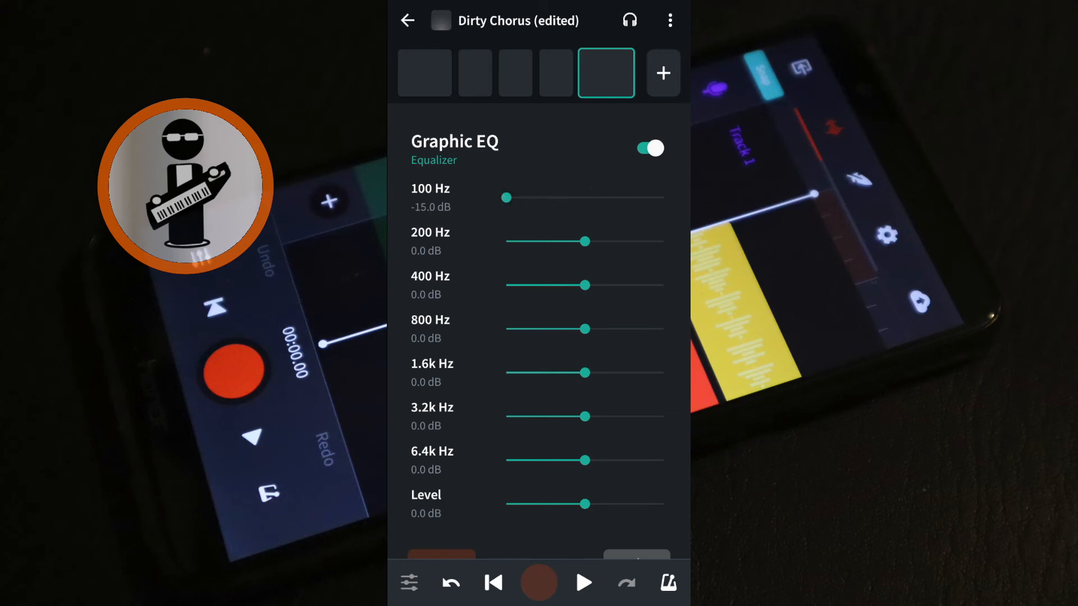
{"action": "left_click_drag", "start_coordinate": [587, 241], "coordinate": [543, 242]}
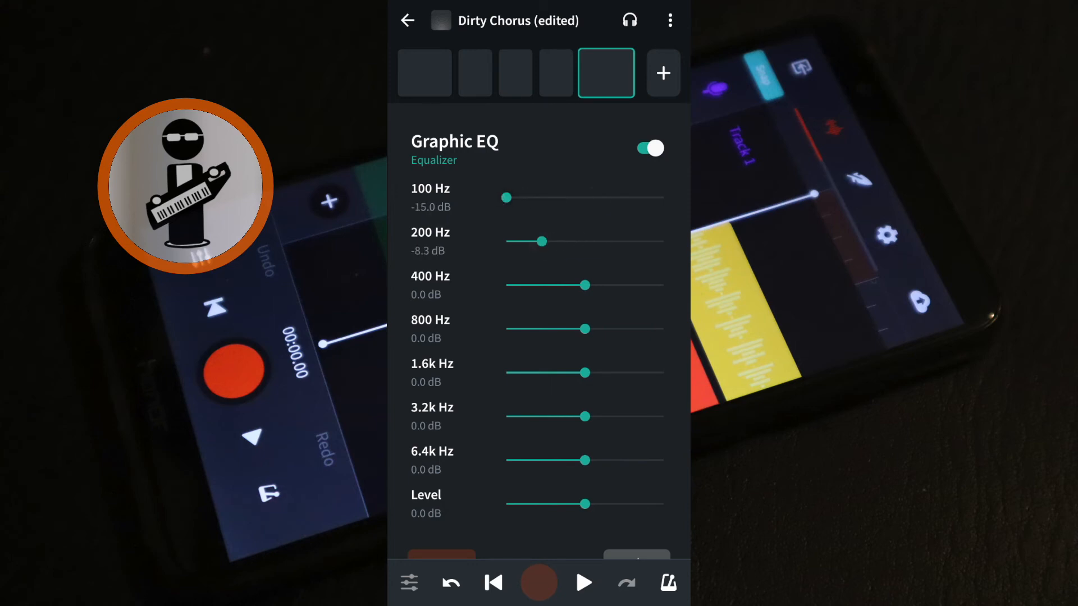
{"action": "left_click_drag", "start_coordinate": [586, 329], "coordinate": [664, 329]}
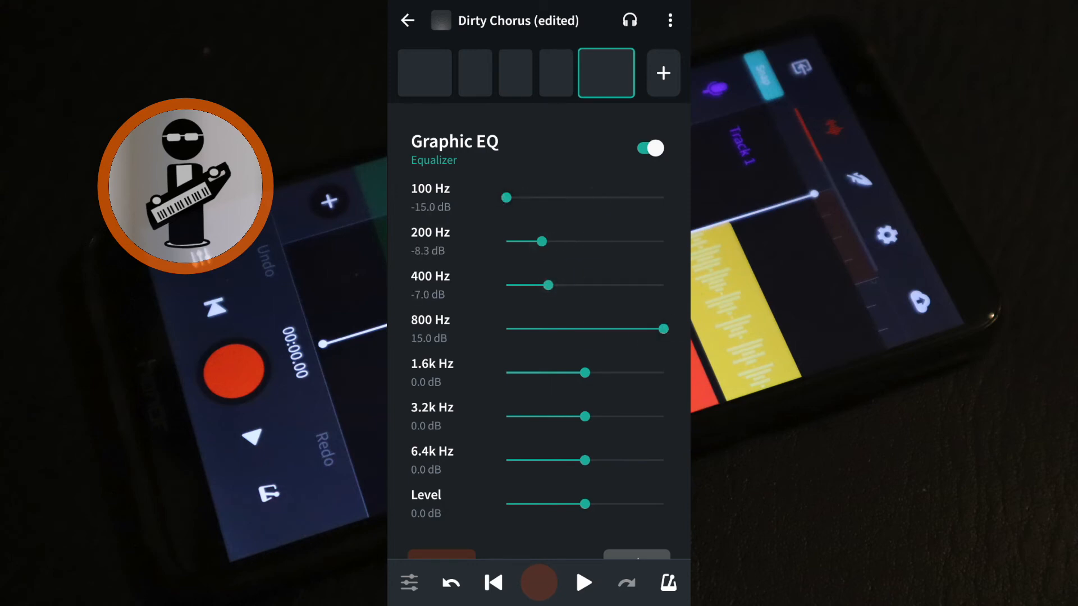
{"action": "left_click_drag", "start_coordinate": [587, 372], "coordinate": [537, 372]}
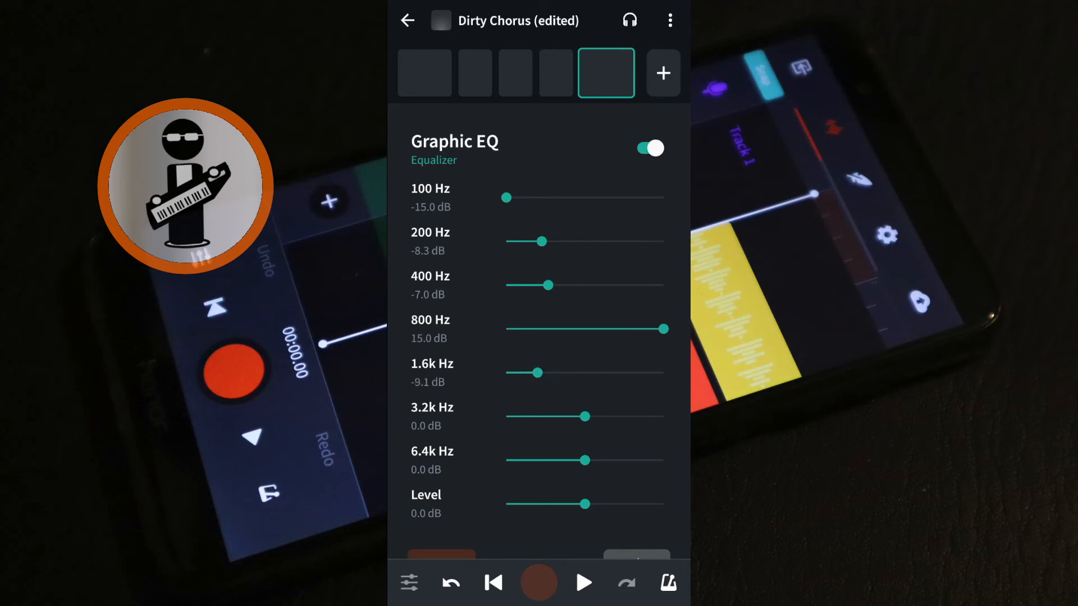
{"action": "left_click_drag", "start_coordinate": [587, 415], "coordinate": [596, 415]}
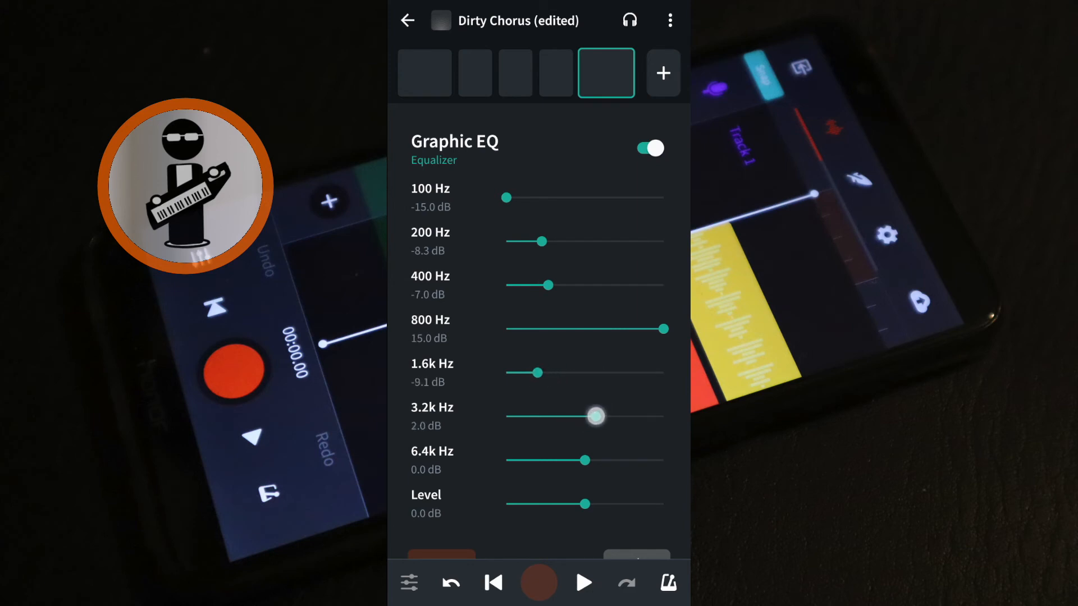
{"action": "left_click_drag", "start_coordinate": [584, 461], "coordinate": [540, 463]}
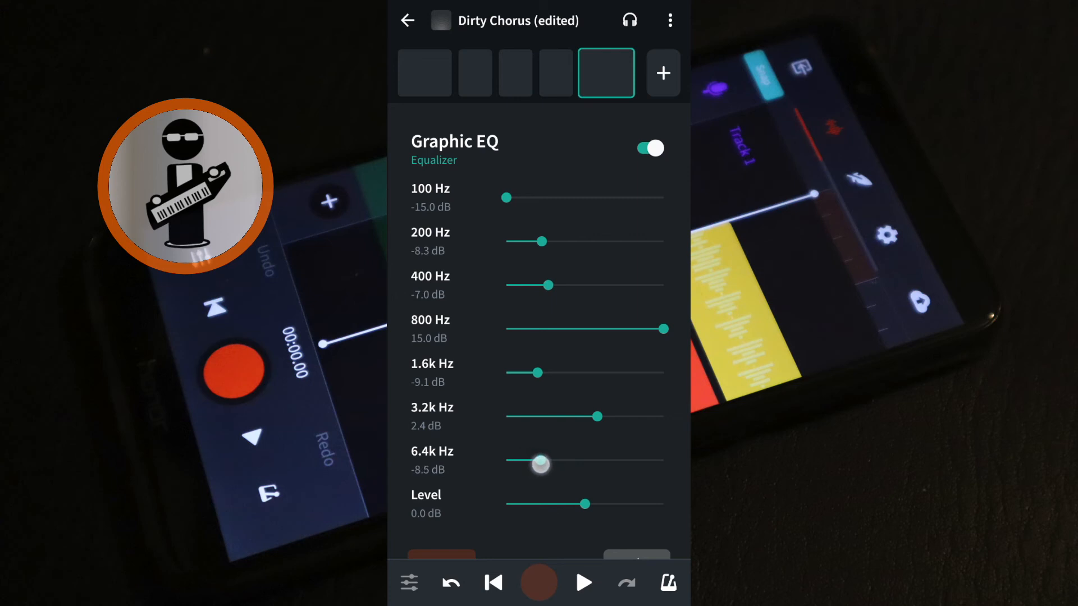
Raise the Graphic EQ output level to 6.9 dB while auditioning playback.
{"action": "left_click_drag", "start_coordinate": [573, 504], "coordinate": [605, 504]}
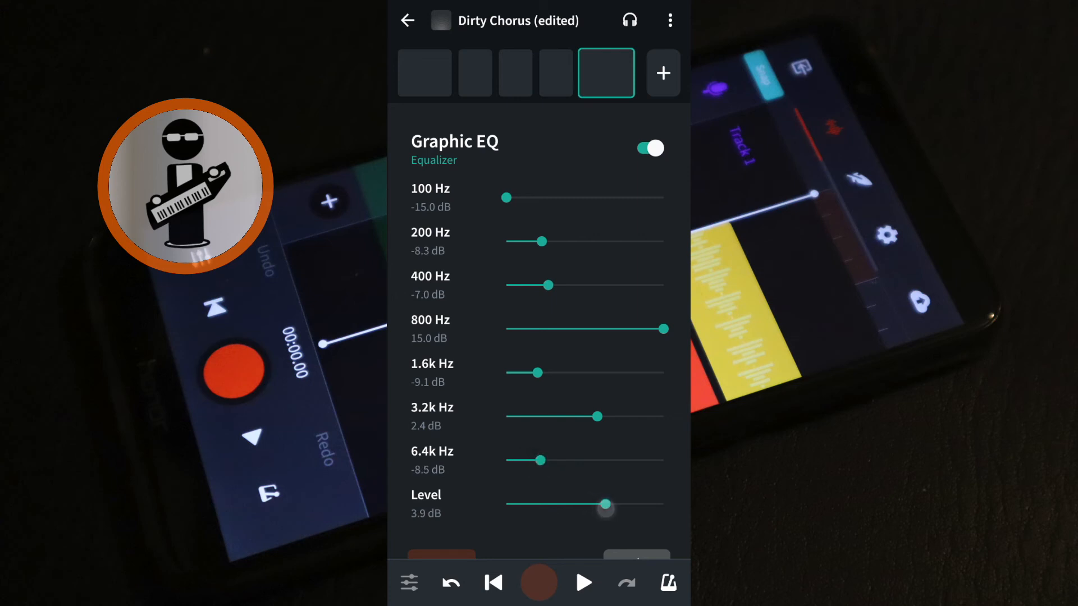
{"action": "left_click", "coordinate": [582, 582]}
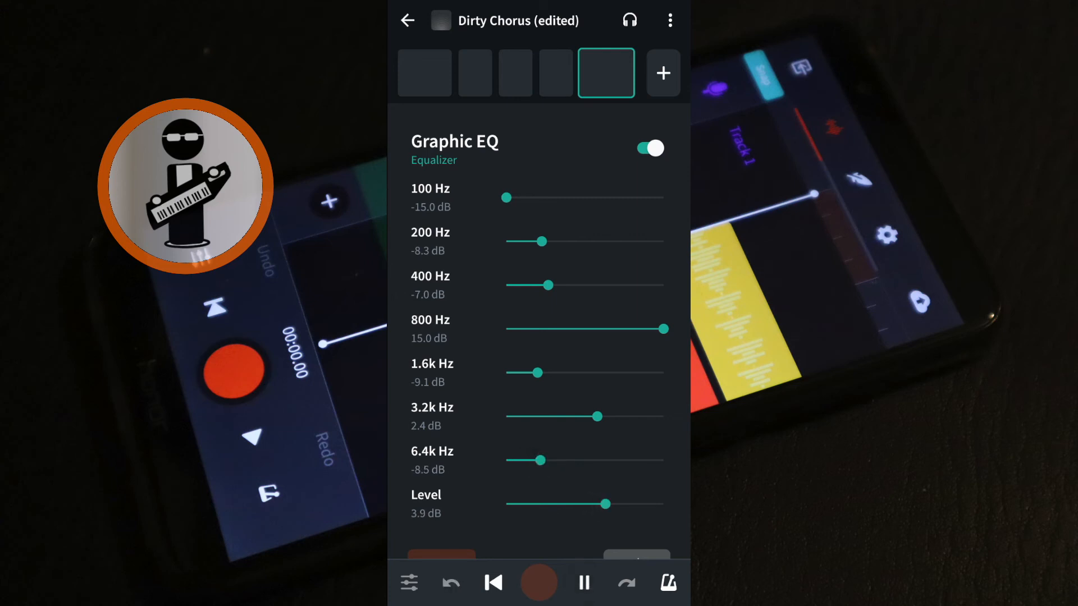
{"action": "left_click", "coordinate": [604, 505]}
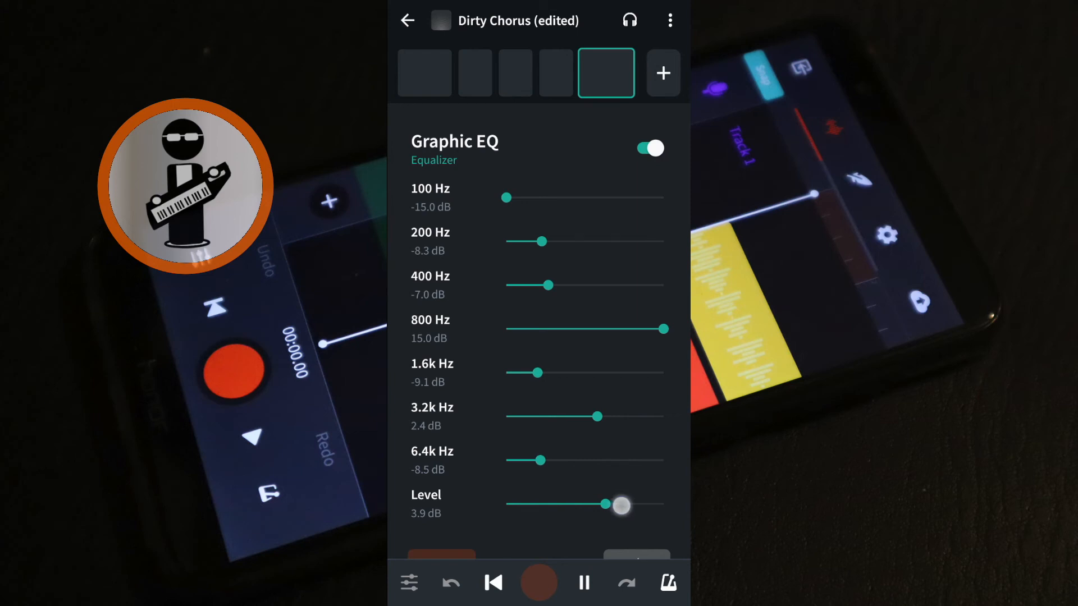
{"action": "left_click_drag", "start_coordinate": [621, 505], "coordinate": [623, 504]}
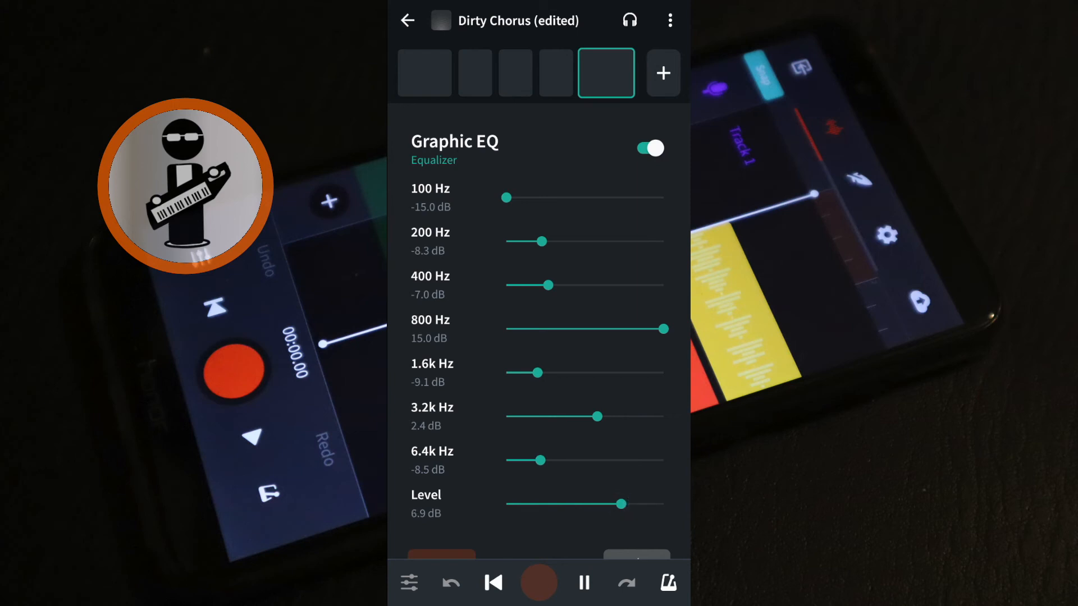
{"action": "left_click", "coordinate": [584, 582]}
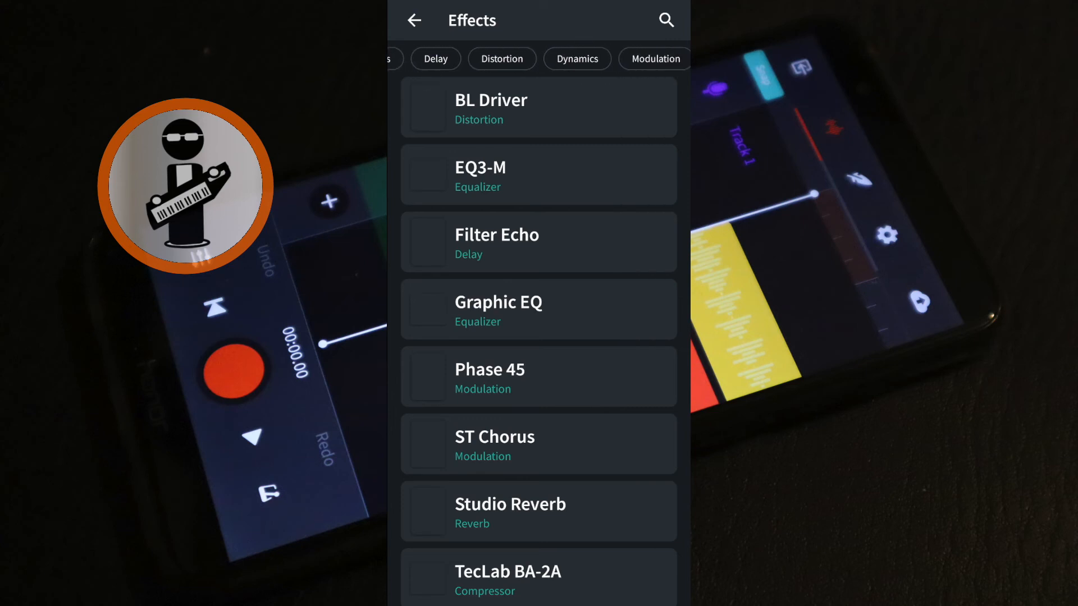
Add an Auto Wah to the chain and set its Filter Amount to 73% during playback.
{"action": "left_click", "coordinate": [655, 58]}
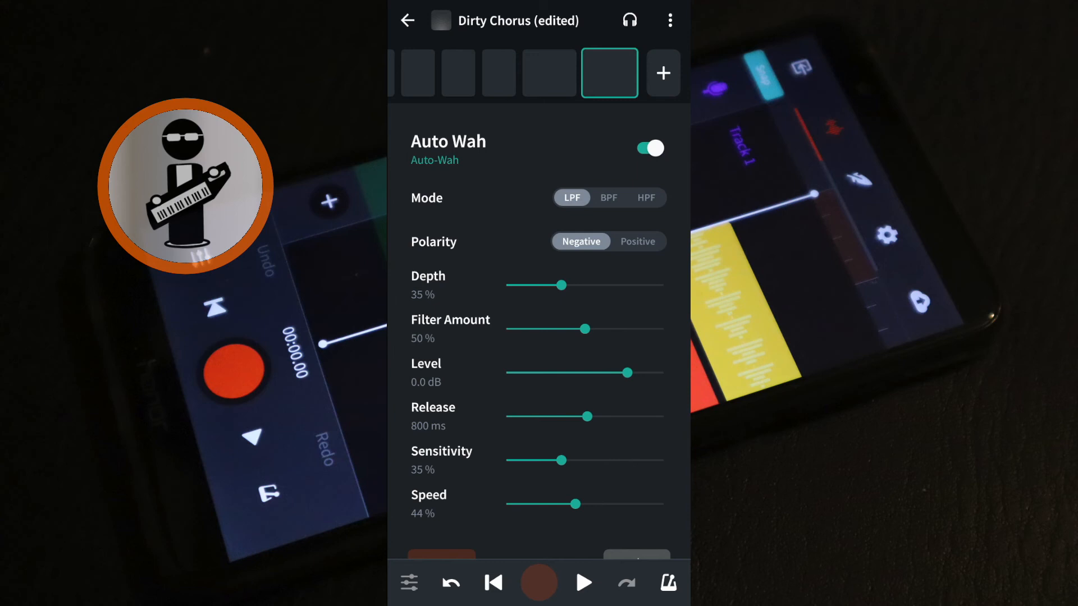
{"action": "left_click", "coordinate": [583, 582]}
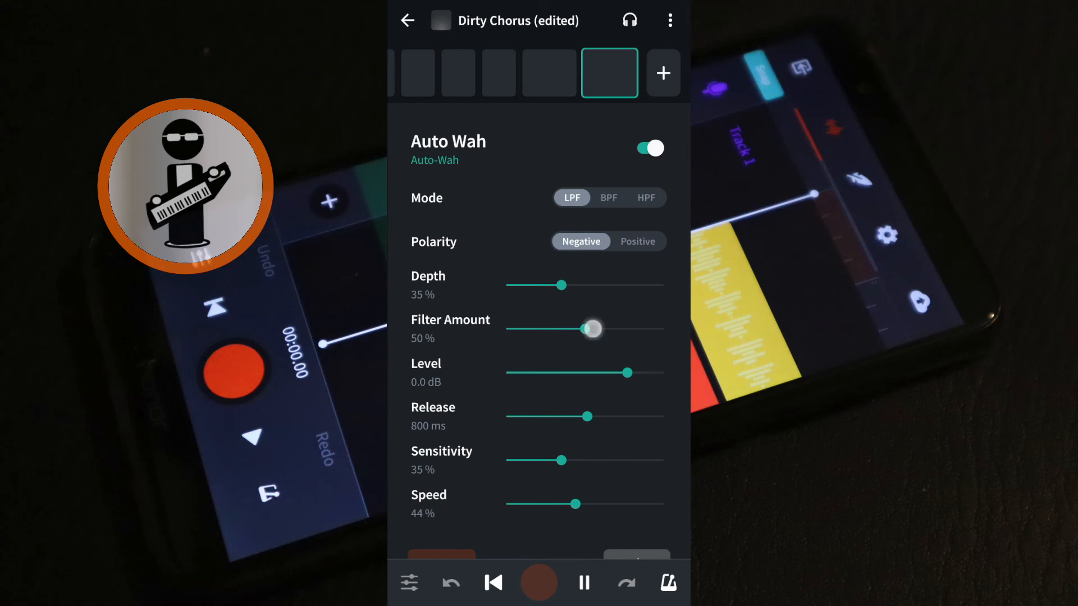
{"action": "left_click_drag", "start_coordinate": [591, 329], "coordinate": [620, 329]}
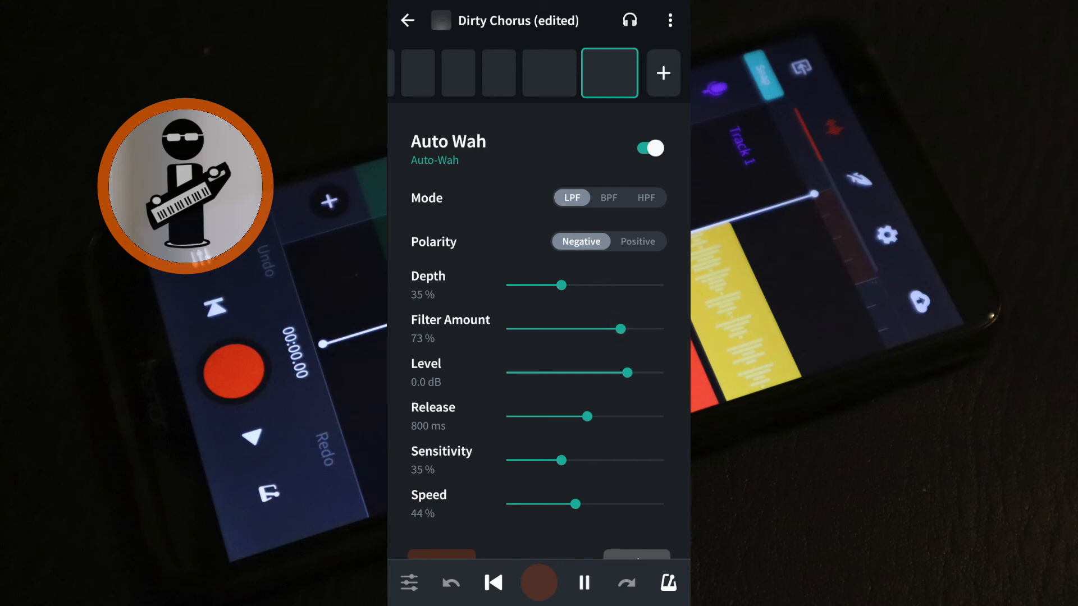
Set the Auto Wah Release to 404 ms and Speed to 18%, then stop playback.
{"action": "left_click_drag", "start_coordinate": [605, 415], "coordinate": [554, 415]}
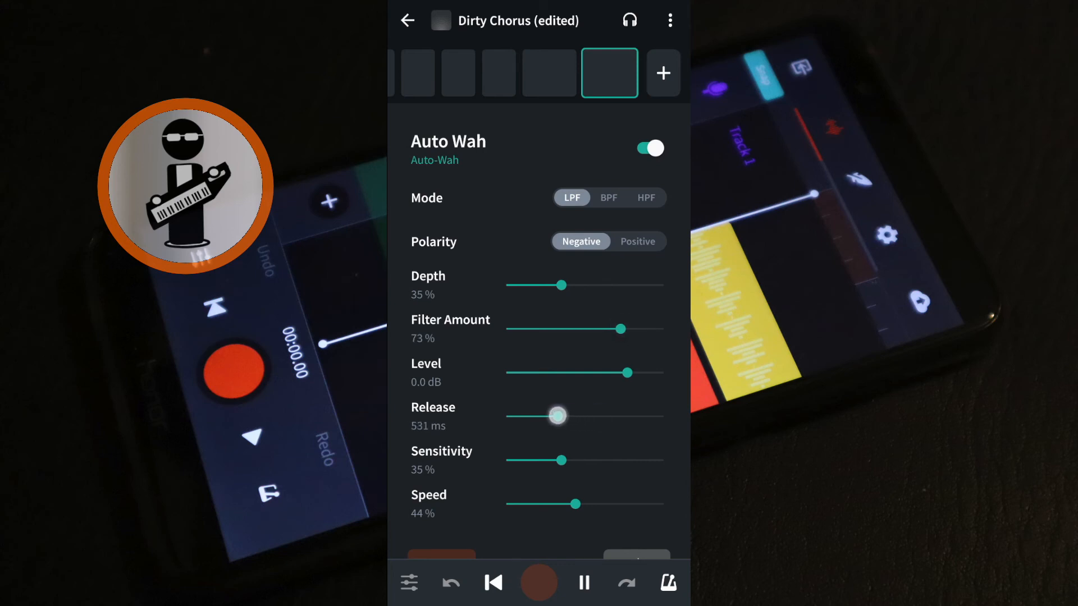
{"action": "left_click_drag", "start_coordinate": [557, 416], "coordinate": [546, 416]}
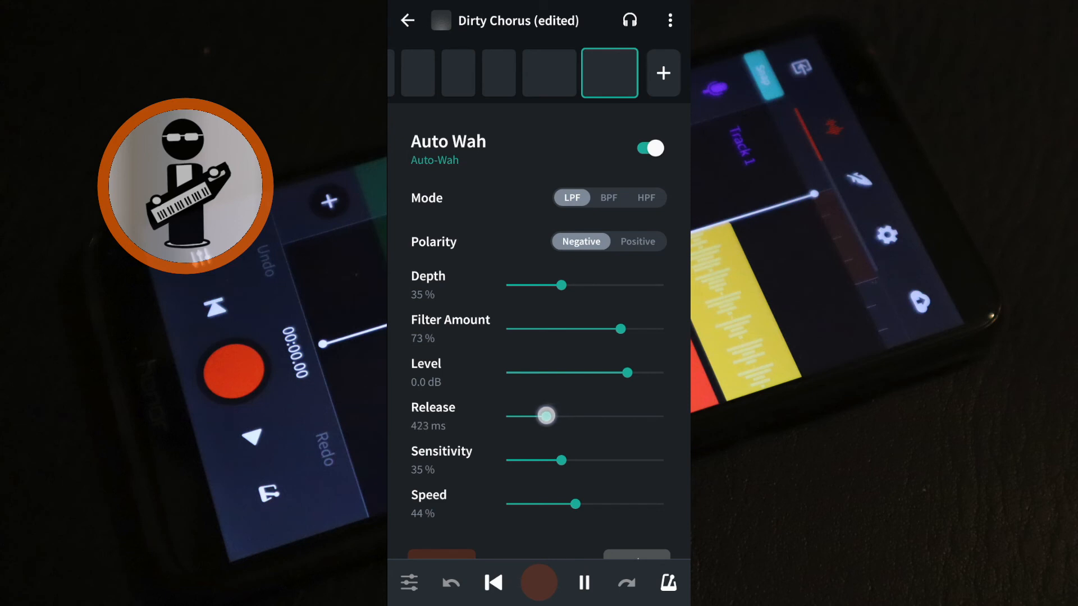
{"action": "left_click_drag", "start_coordinate": [548, 415], "coordinate": [543, 415]}
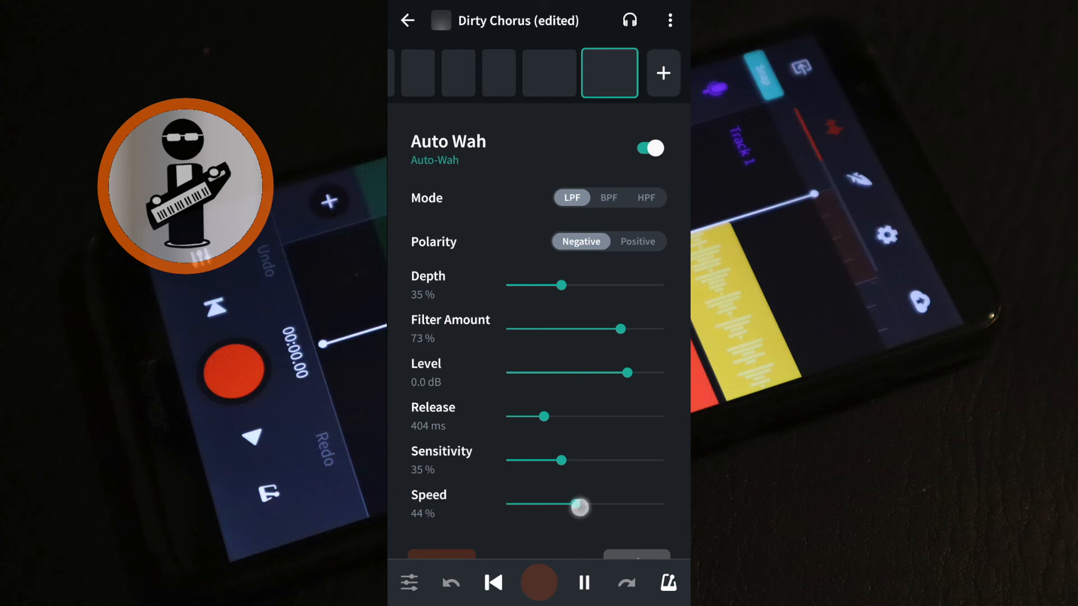
{"action": "left_click_drag", "start_coordinate": [582, 507], "coordinate": [536, 509]}
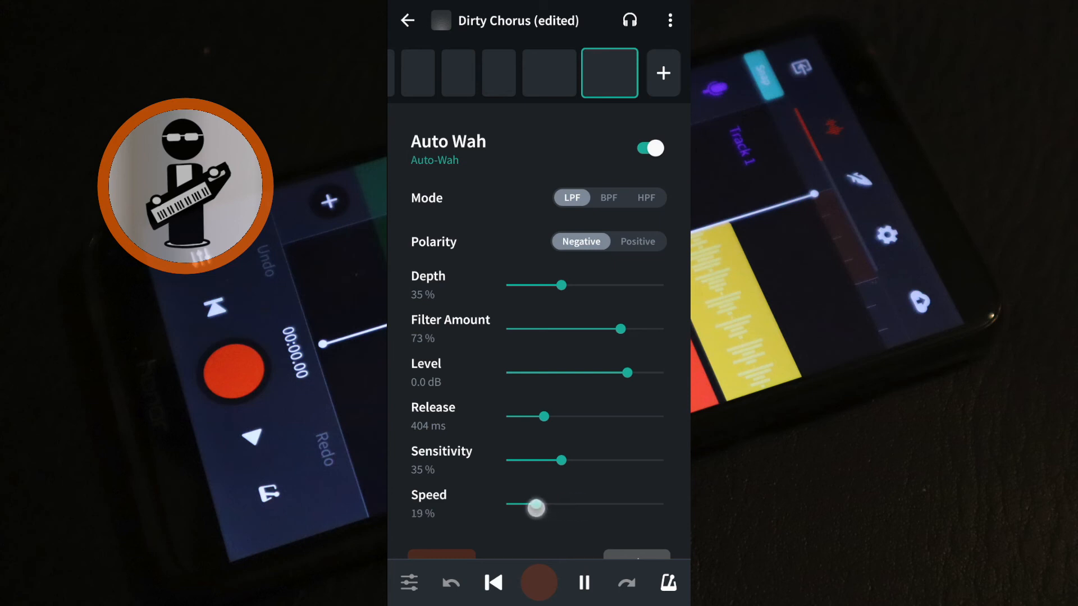
{"action": "left_click_drag", "start_coordinate": [535, 507], "coordinate": [527, 504]}
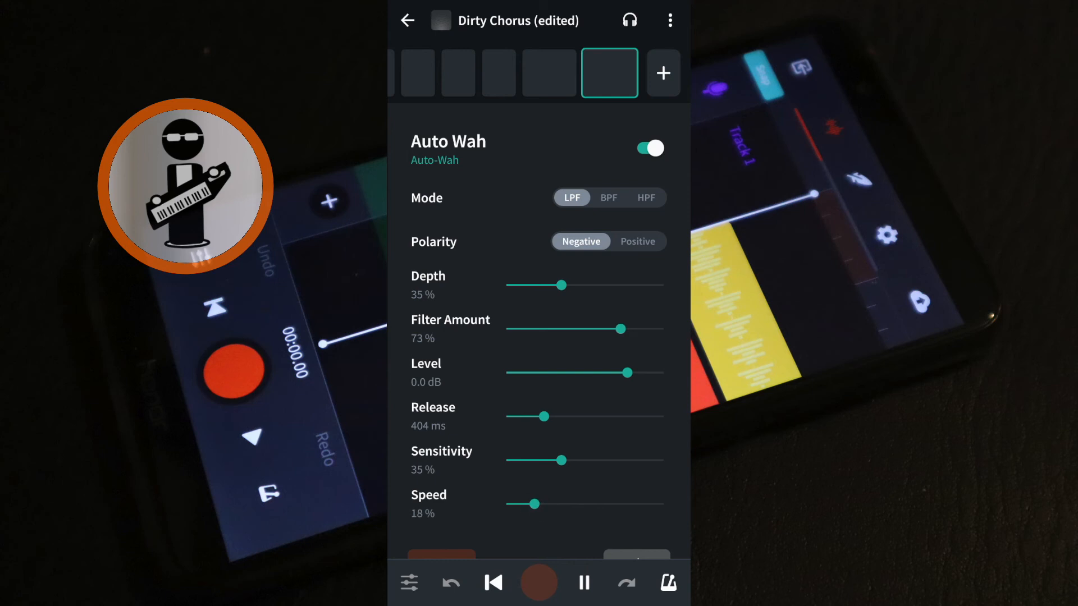
{"action": "left_click", "coordinate": [583, 583]}
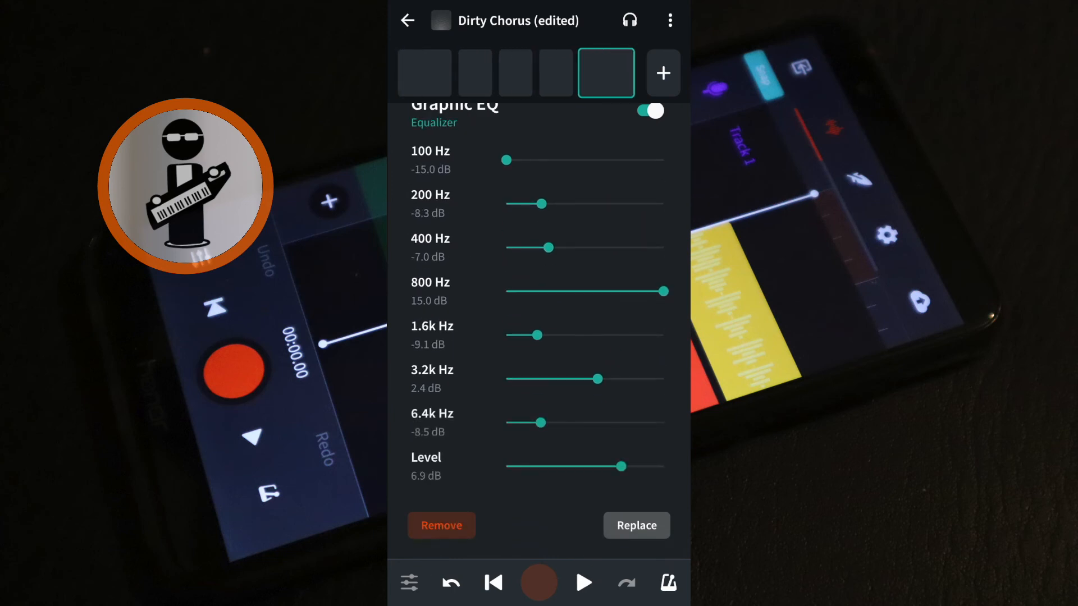
Start saving the chain as a new preset, then cancel in the New Preset dialog.
{"action": "left_click", "coordinate": [663, 73]}
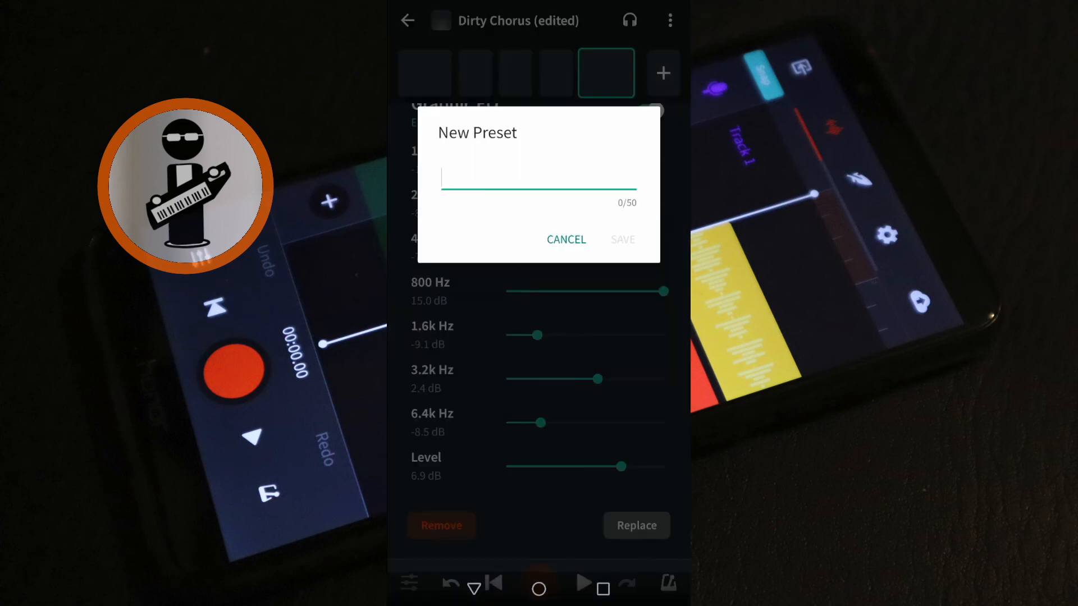
{"action": "left_click", "coordinate": [566, 240]}
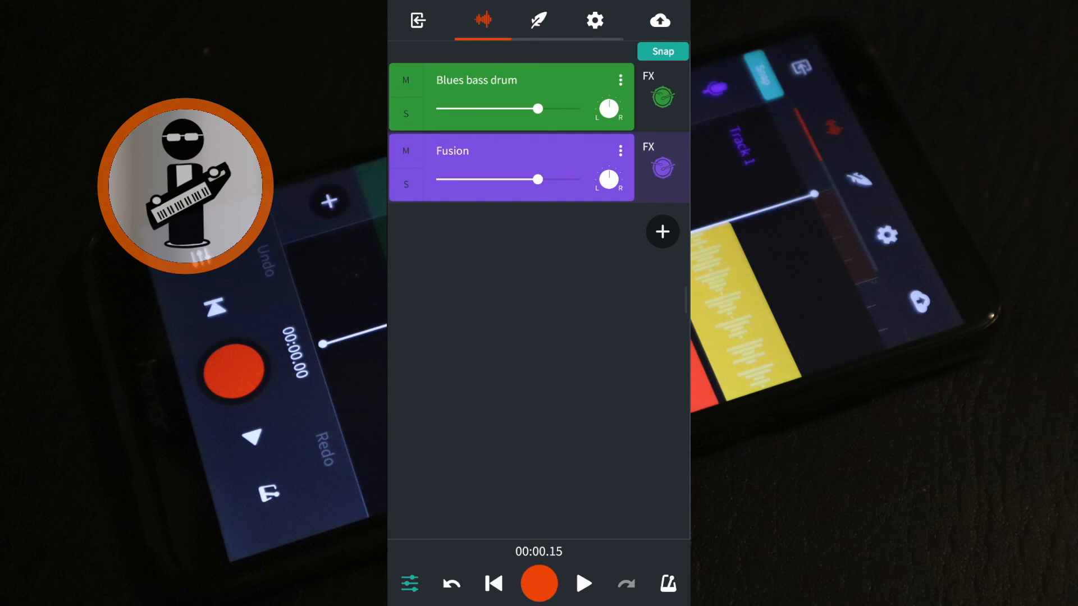
Nudge the Fusion snare track's pan between 5 R and centre in the mixer.
{"action": "left_click_drag", "start_coordinate": [605, 180], "coordinate": [609, 180]}
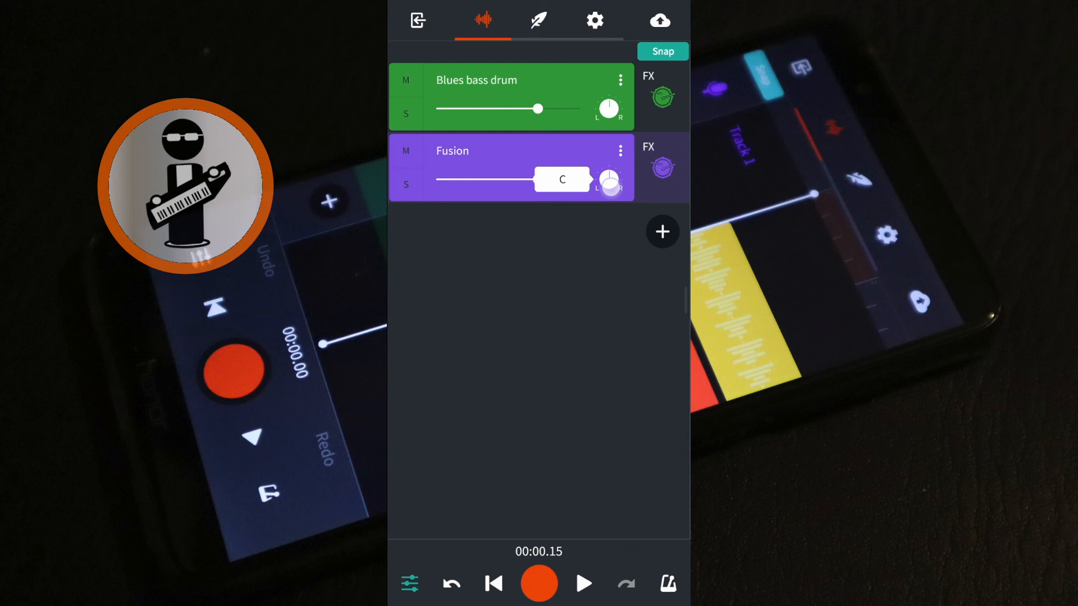
{"action": "left_click_drag", "start_coordinate": [608, 180], "coordinate": [615, 175]}
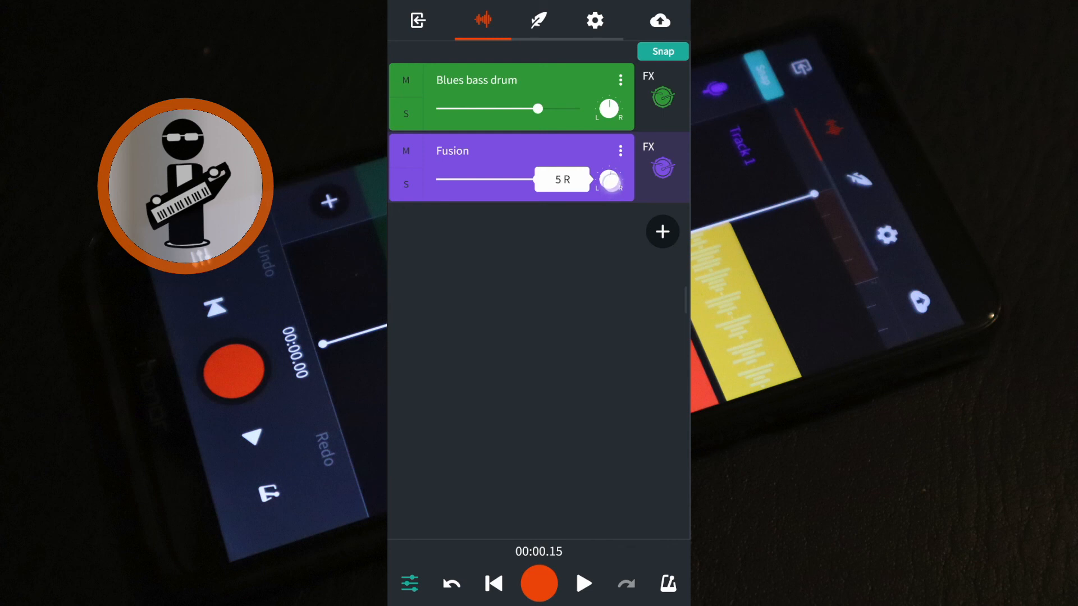
{"action": "left_click_drag", "start_coordinate": [608, 179], "coordinate": [612, 175]}
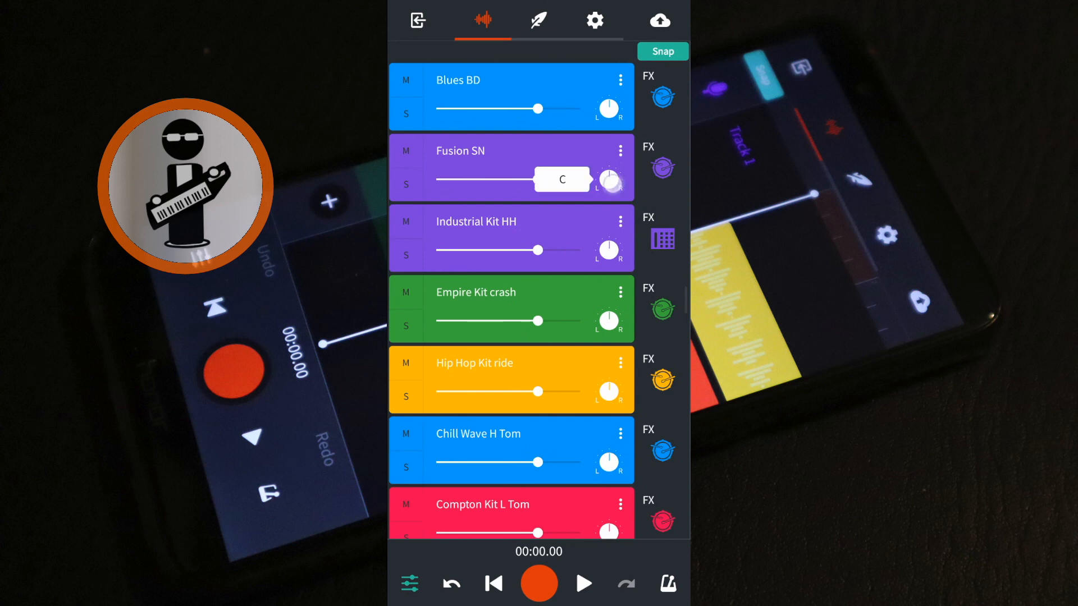
Pan Fusion SN, Industrial Kit HH (17 R), Hip Hop Kit ride, Chill Wave H Tom (15 R) and a lower tom track.
{"action": "left_click_drag", "start_coordinate": [609, 184], "coordinate": [615, 184]}
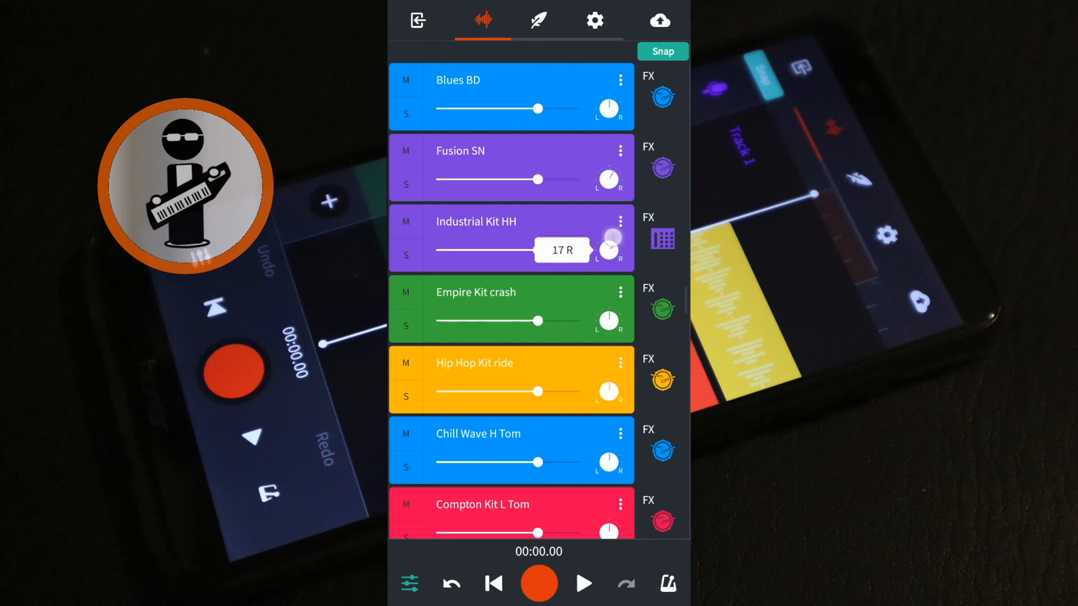
{"action": "left_click_drag", "start_coordinate": [608, 241], "coordinate": [615, 237]}
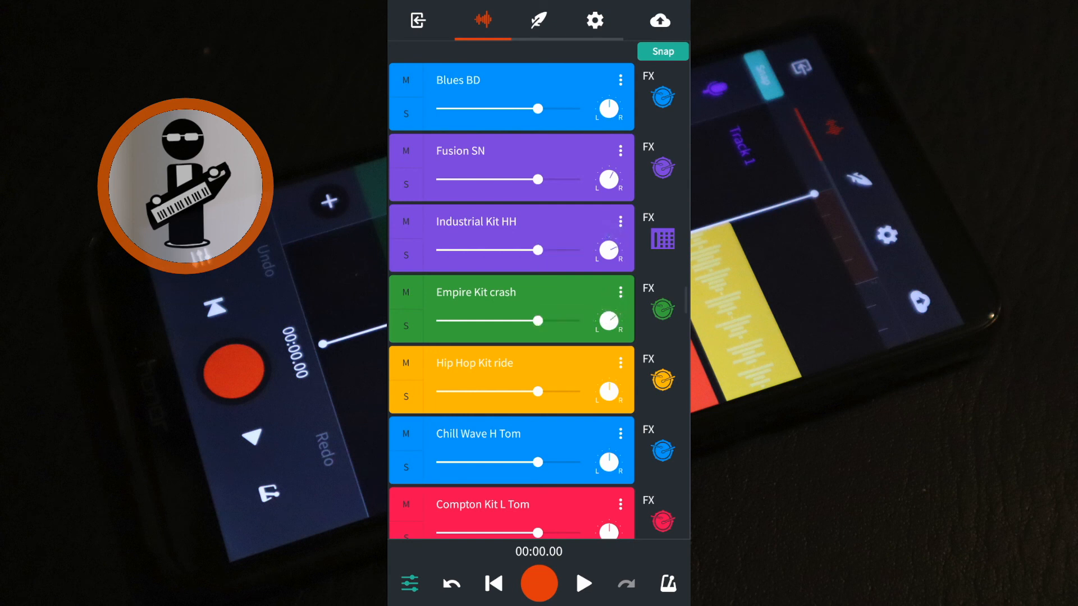
{"action": "left_click_drag", "start_coordinate": [609, 392], "coordinate": [615, 405]}
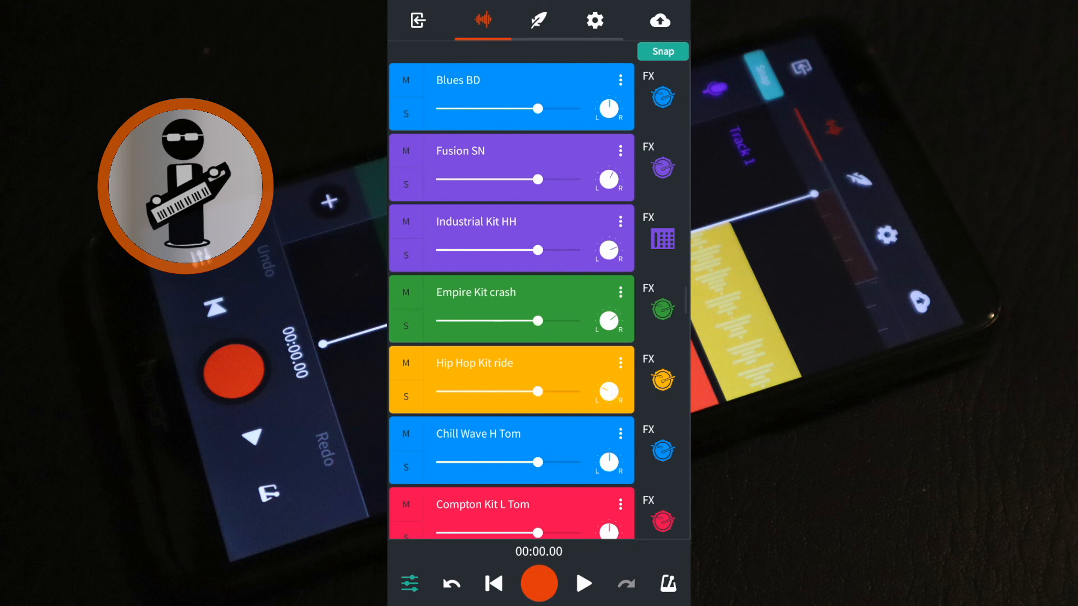
{"action": "left_click_drag", "start_coordinate": [608, 462], "coordinate": [607, 450]}
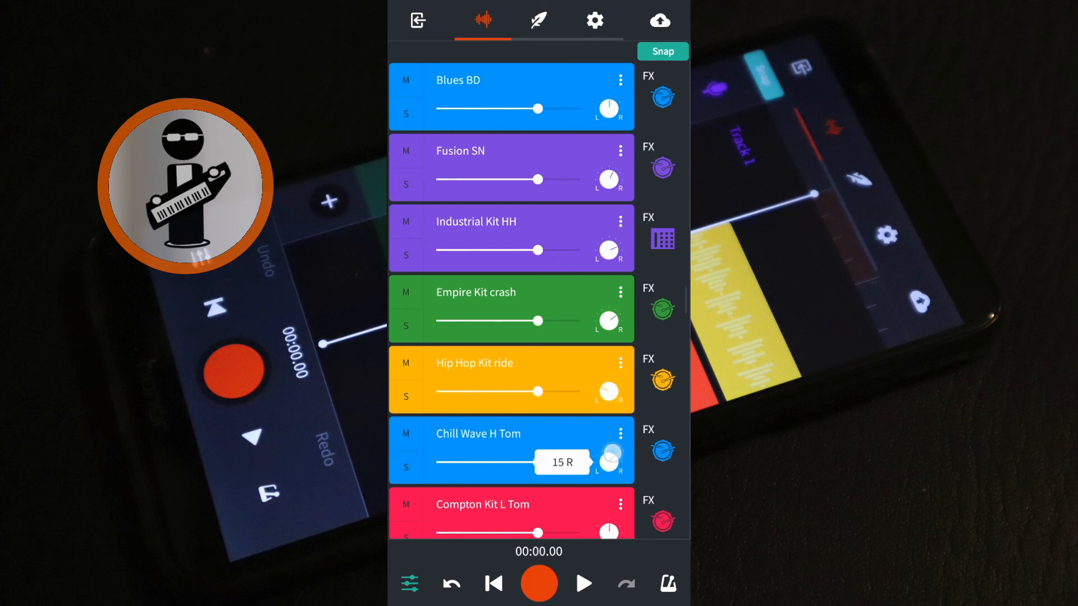
{"action": "scroll", "scroll_direction": "down", "scroll_amount": 3}
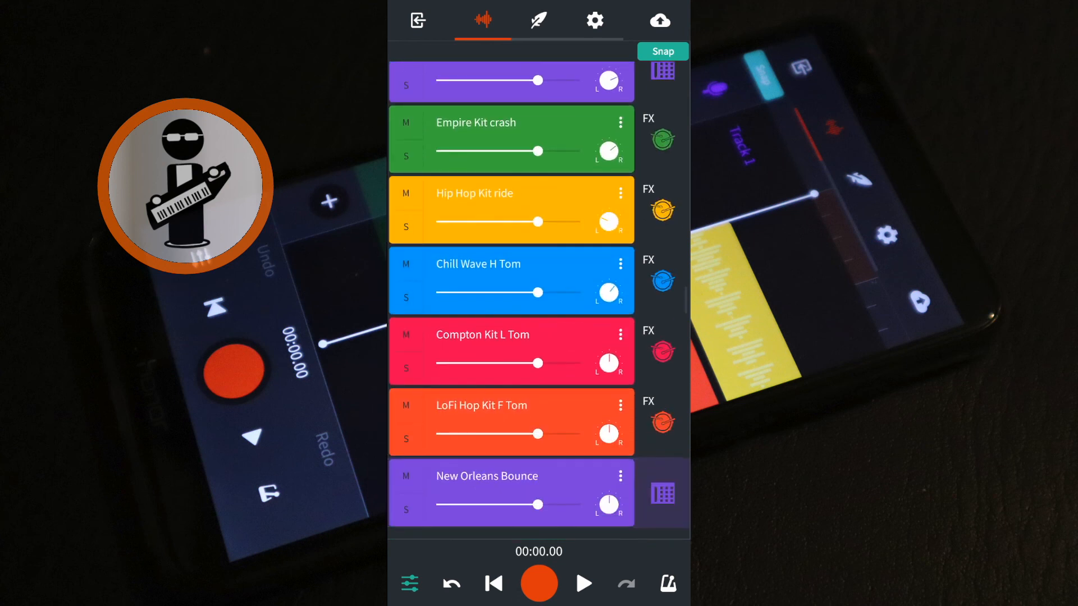
{"action": "left_click_drag", "start_coordinate": [605, 362], "coordinate": [612, 372]}
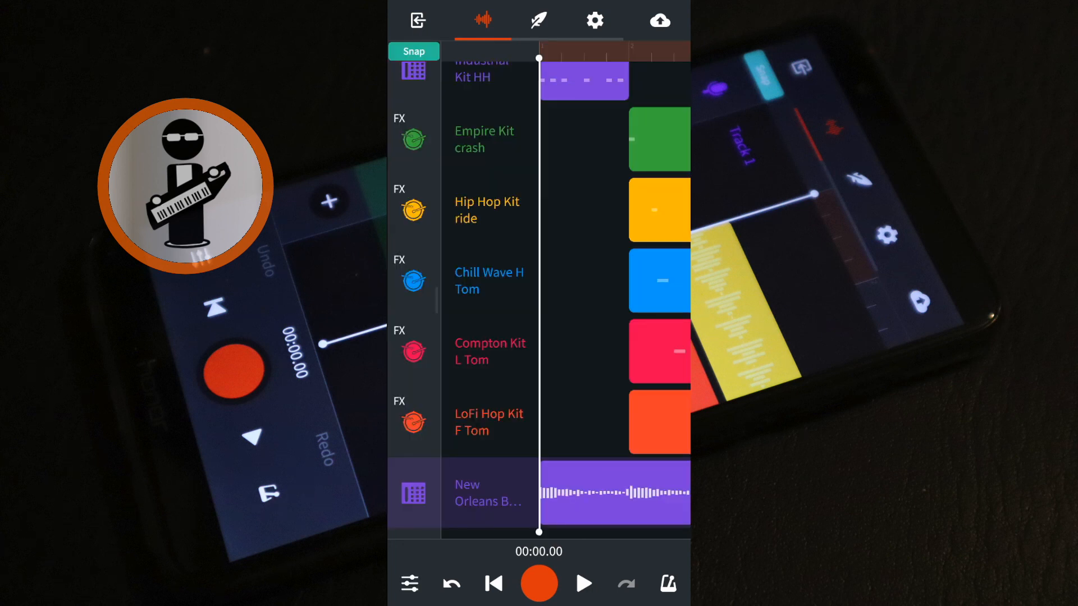
Return to the top of the track list and play the panned drum arrangement.
{"action": "scroll", "scroll_direction": "down", "scroll_amount": 3}
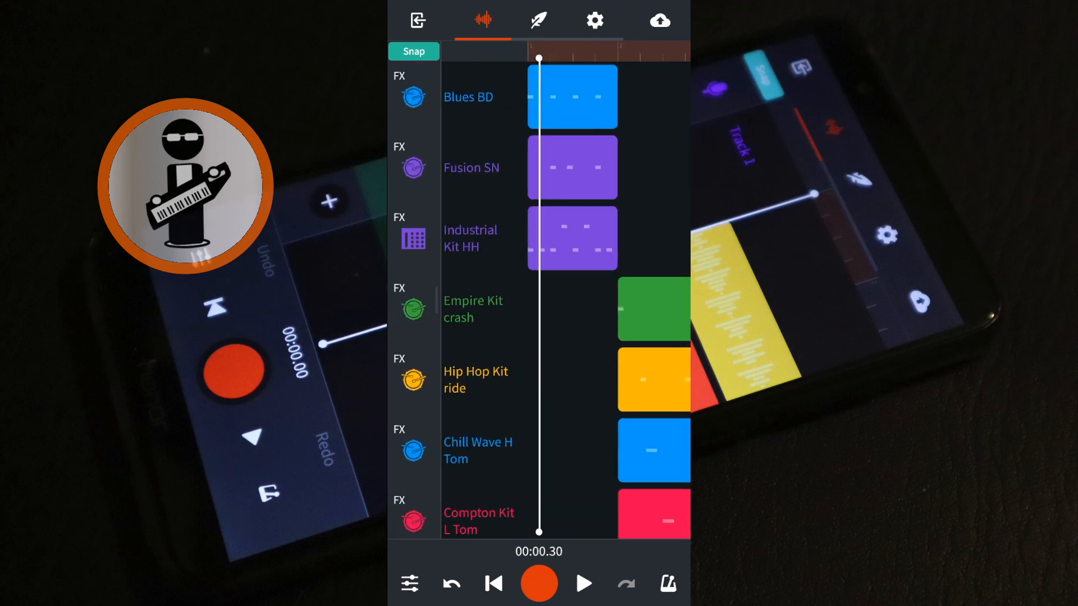
{"action": "left_click", "coordinate": [584, 583]}
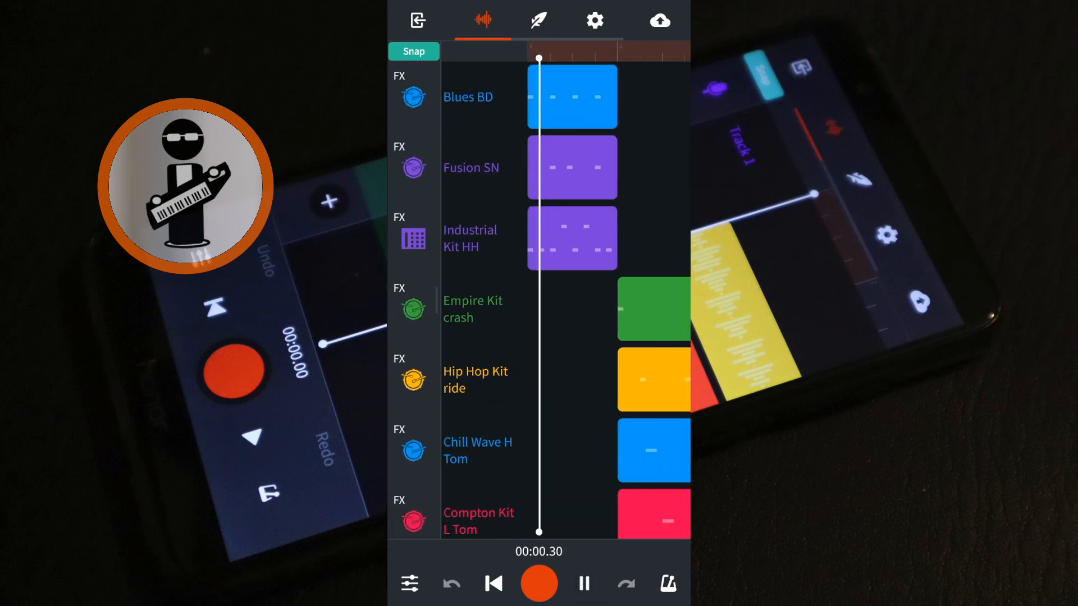